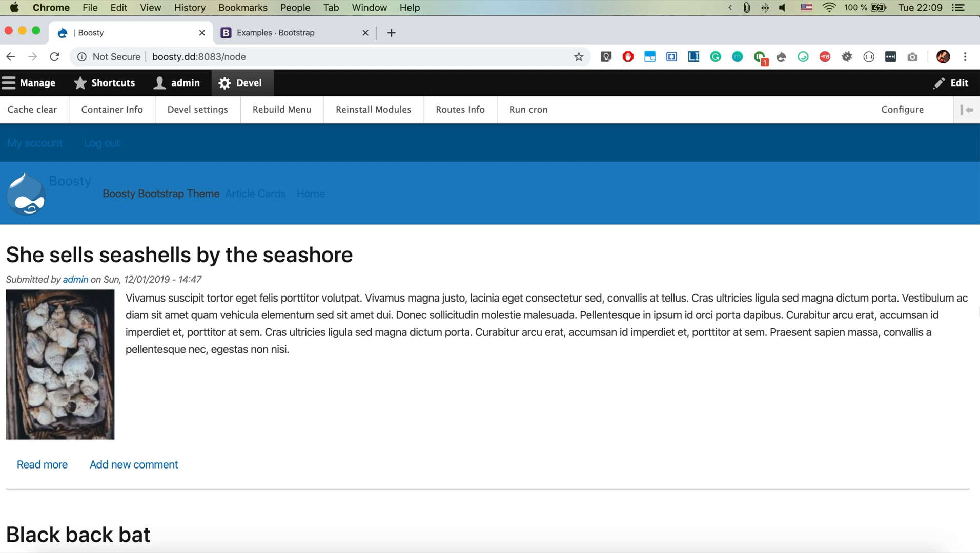
{"action": "mouse_move", "coordinate": [773, 50]}
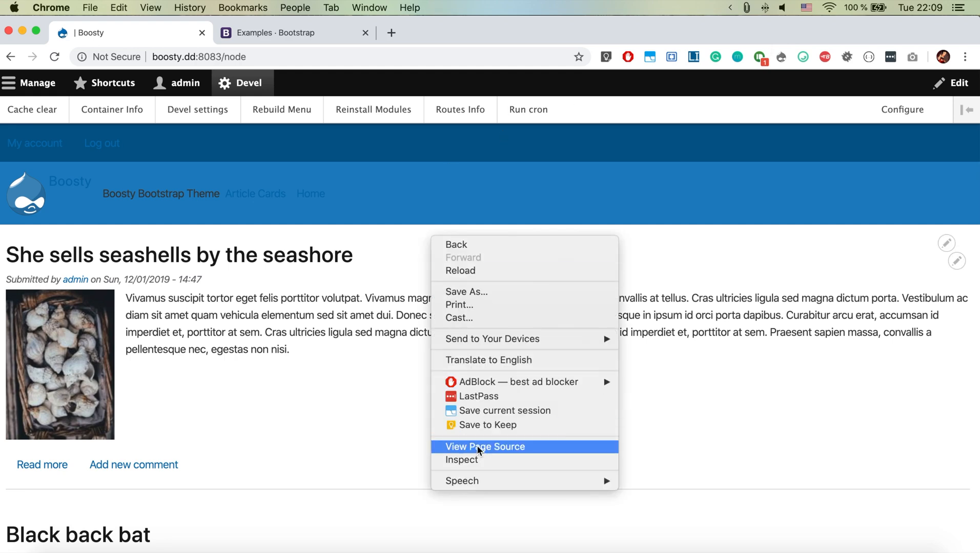
Check the page's HTML source, then open the Bootstrap Blog example in its own tab.
{"action": "left_click", "coordinate": [485, 447]}
{"action": "type", "text": "bootstrap"}
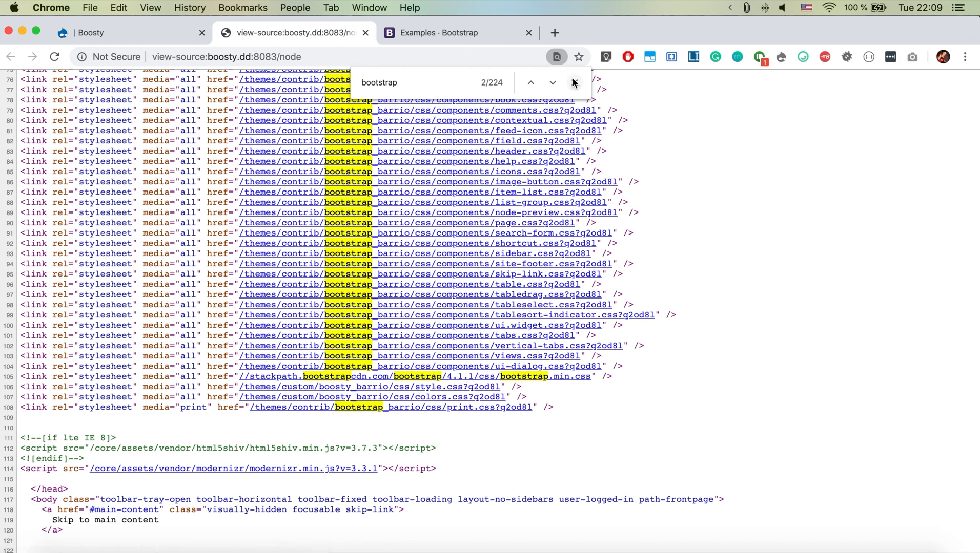
{"action": "left_click", "coordinate": [125, 33]}
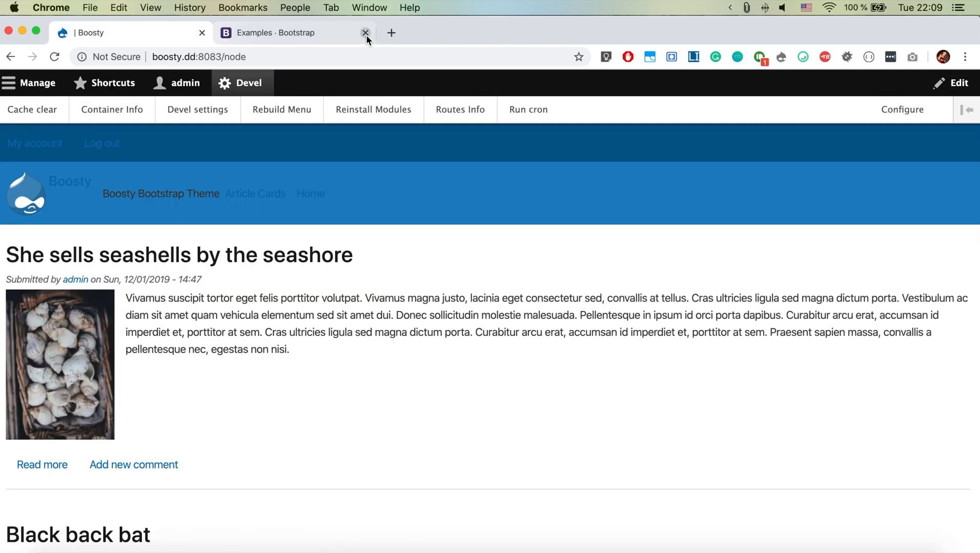
{"action": "left_click", "coordinate": [281, 33]}
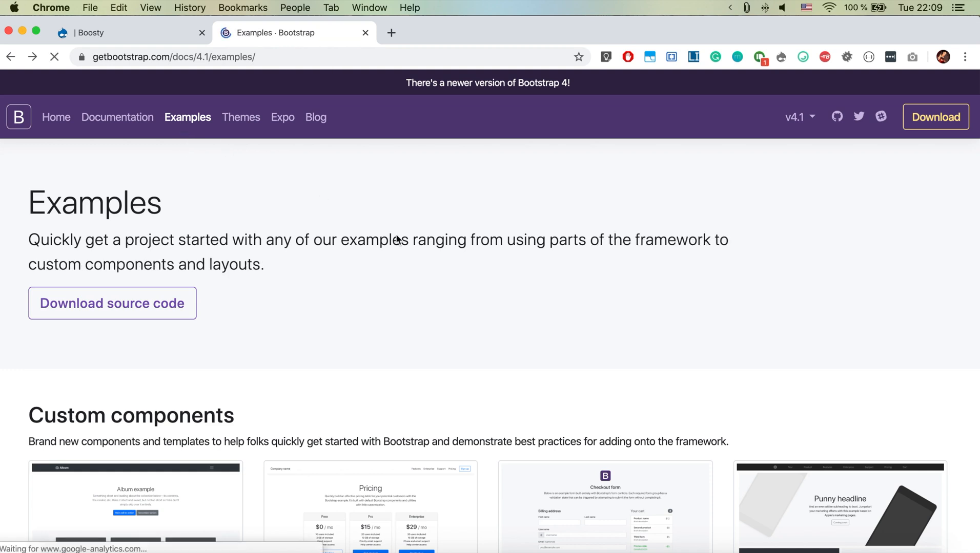
{"action": "left_click", "coordinate": [798, 116]}
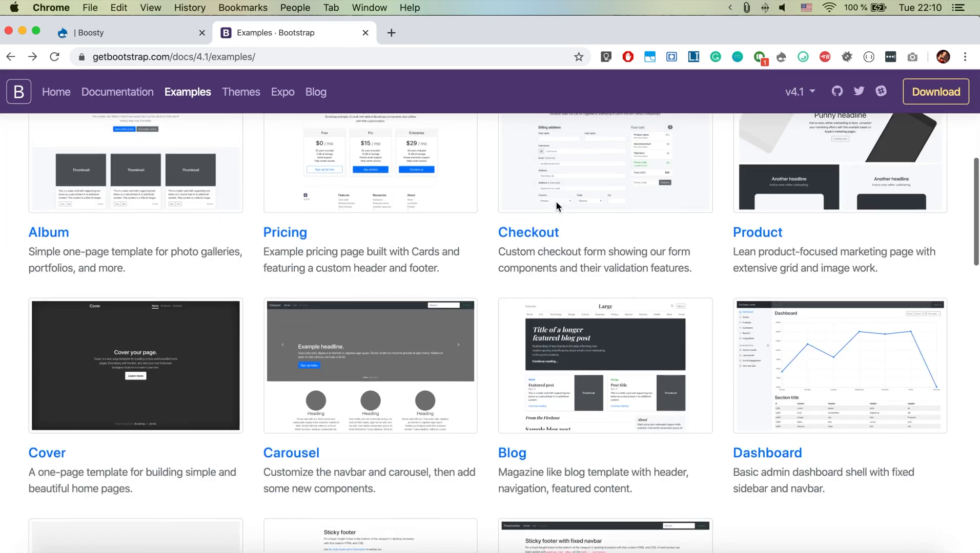
{"action": "scroll", "scroll_direction": "down", "scroll_amount": 3}
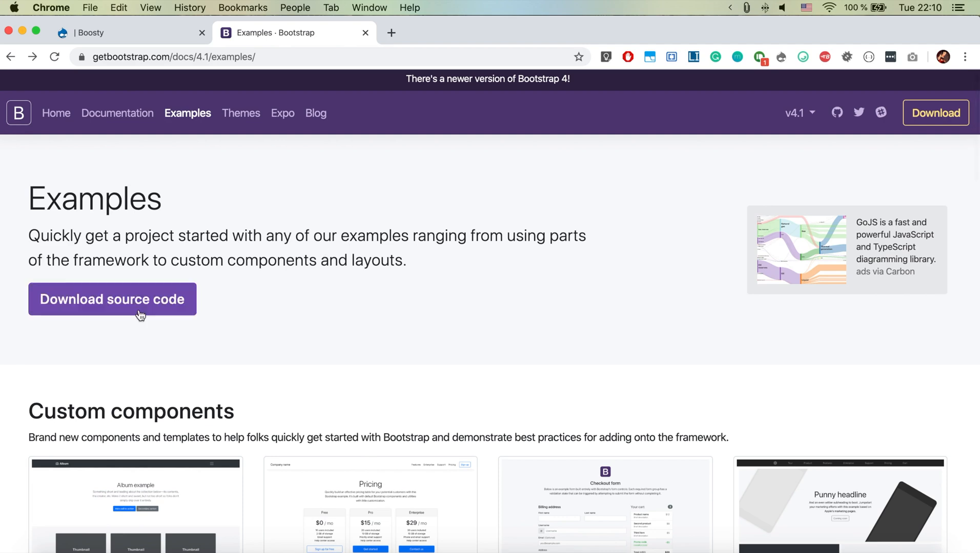
{"action": "scroll", "scroll_direction": "down", "scroll_amount": 3}
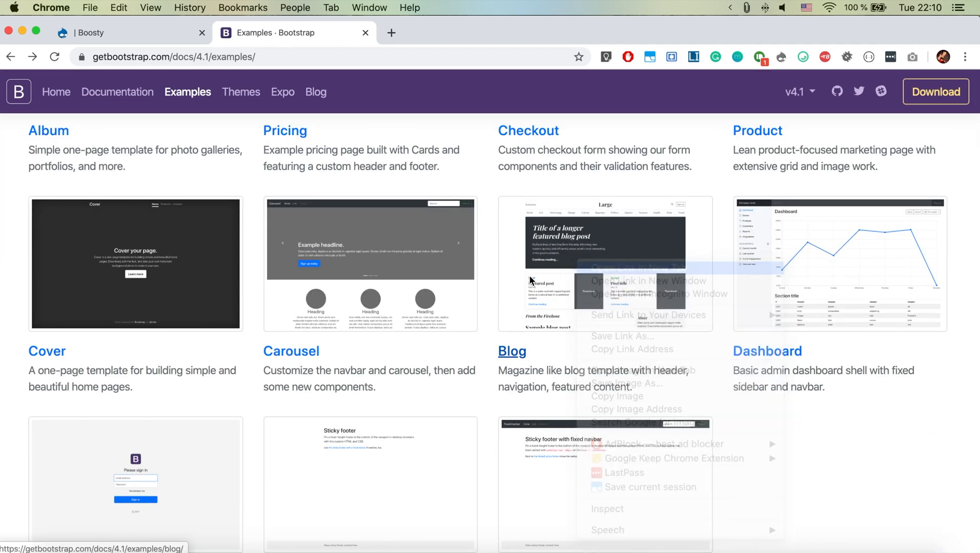
{"action": "left_click", "coordinate": [635, 281]}
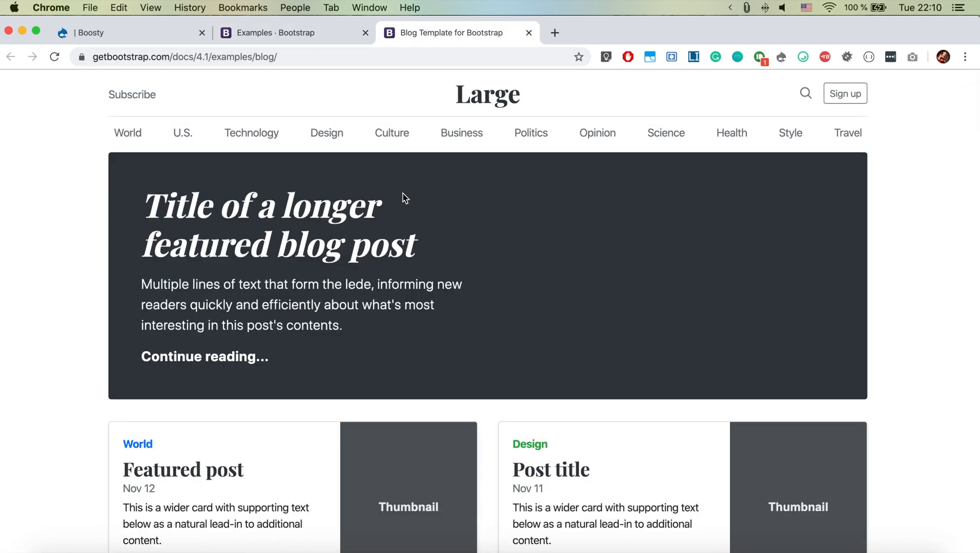
{"action": "scroll", "scroll_direction": "down", "scroll_amount": 3}
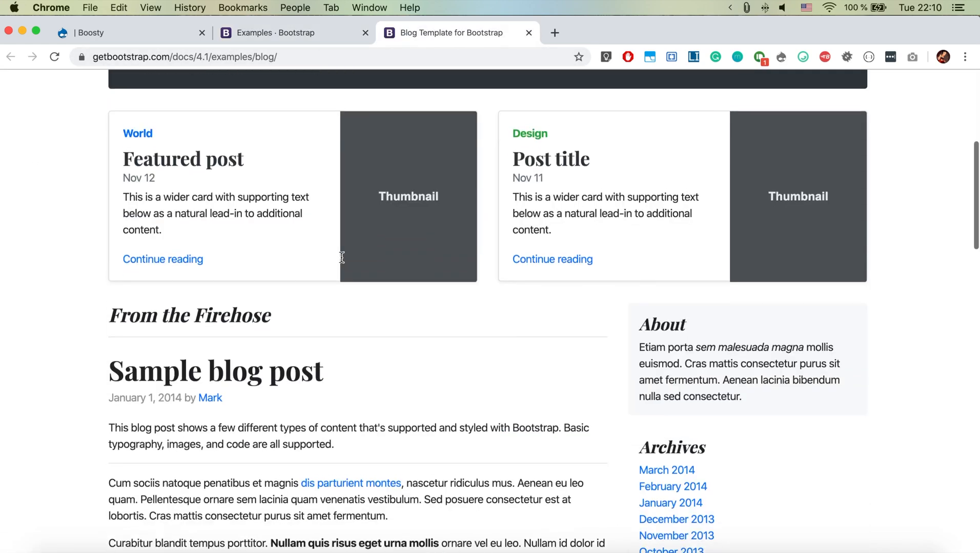
Download the bootstrap-4.1.3.zip source archive into devdesktop and open it to unzip.
{"action": "left_click", "coordinate": [275, 33]}
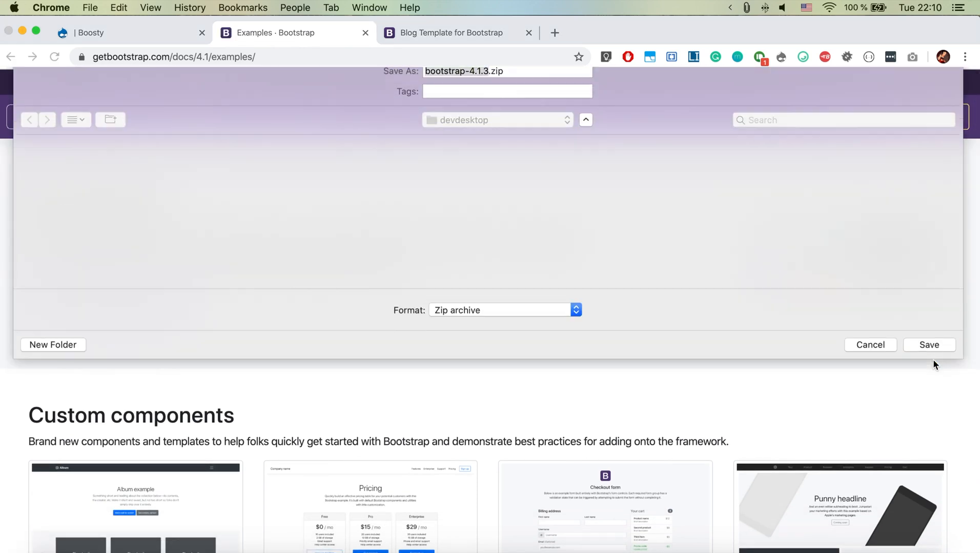
{"action": "left_click", "coordinate": [928, 344]}
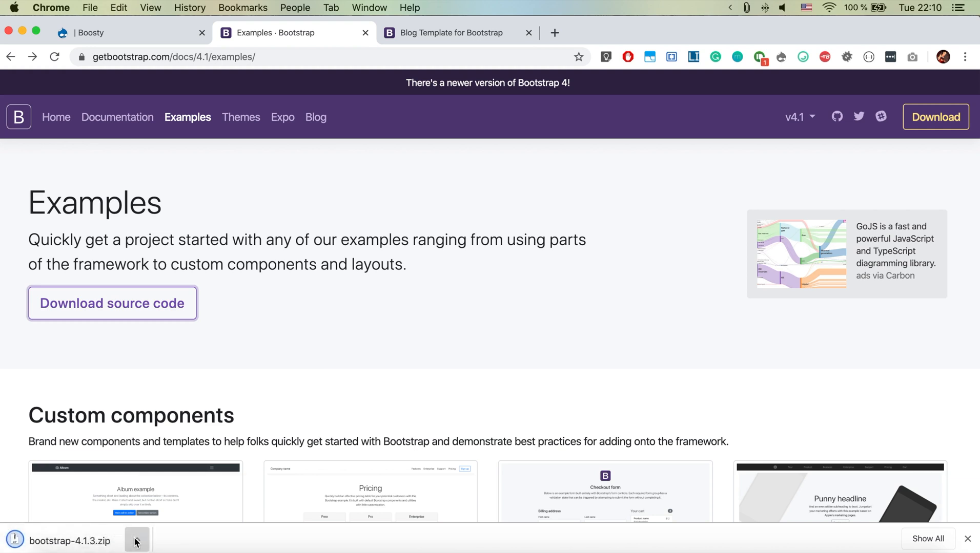
{"action": "left_click", "coordinate": [136, 541]}
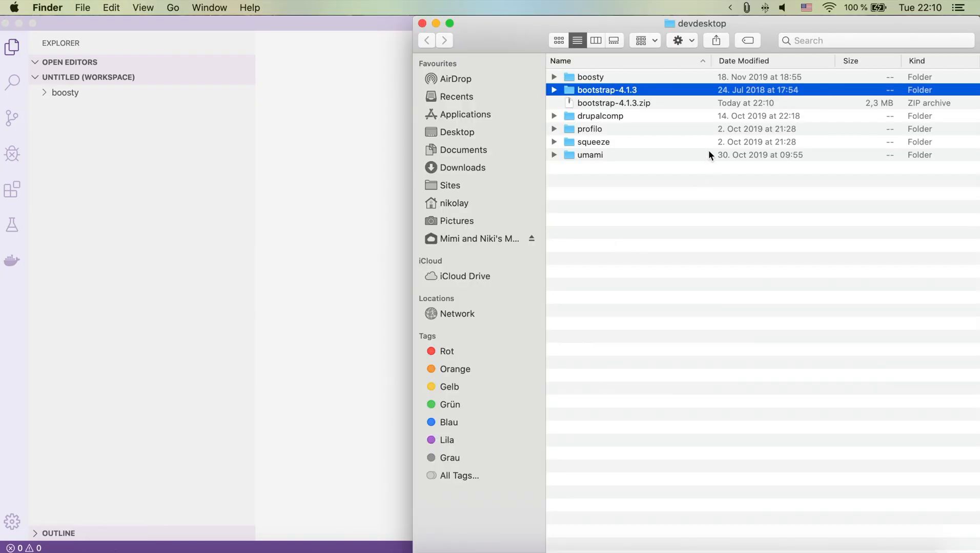
Add bootstrap-4.1.3 to the workspace and drill into site/docs/examples/blog for blog.css.
{"action": "left_click", "coordinate": [120, 221]}
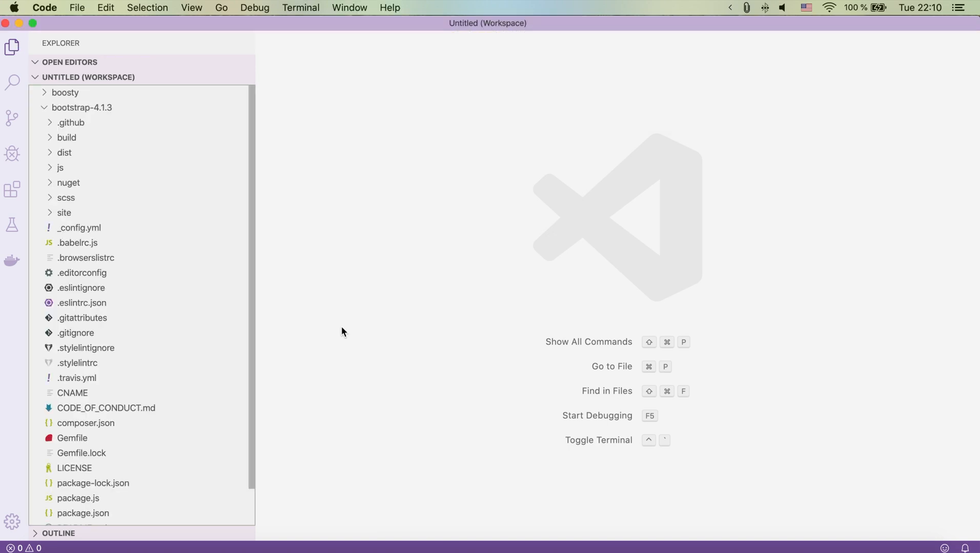
{"action": "mouse_move", "coordinate": [135, 184]}
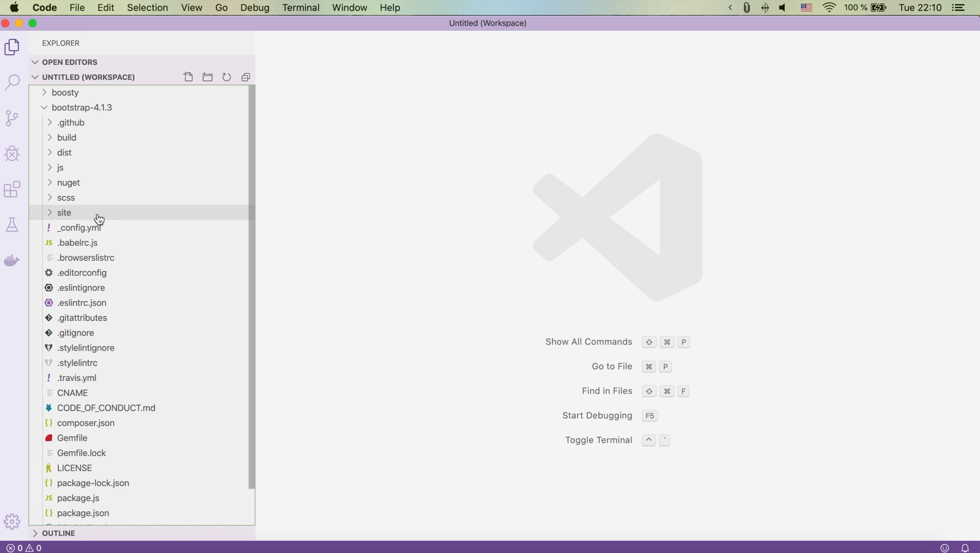
{"action": "left_click", "coordinate": [63, 212]}
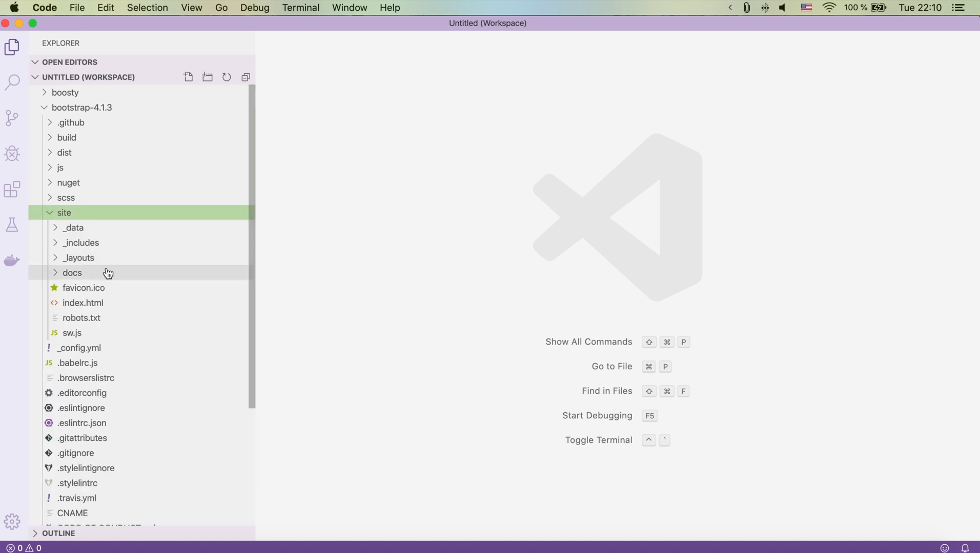
{"action": "left_click", "coordinate": [72, 272]}
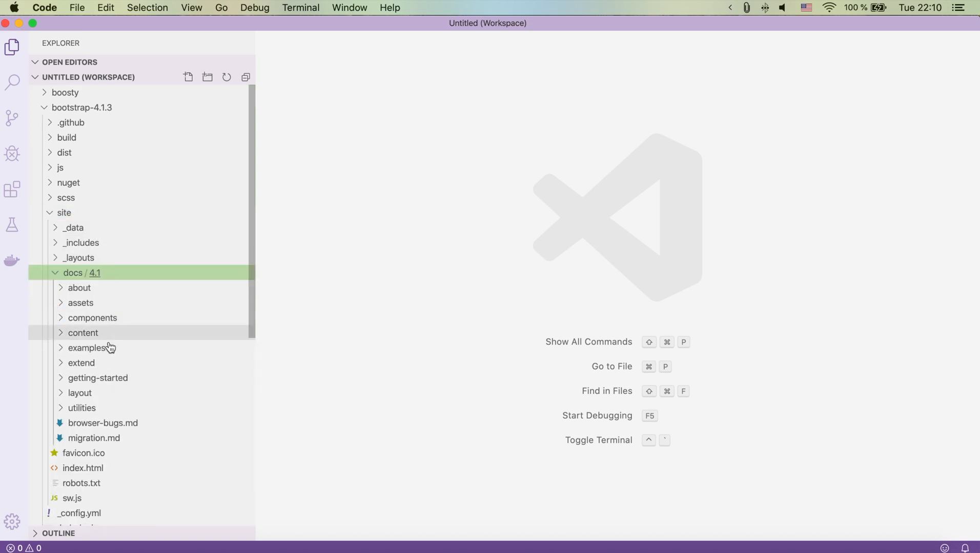
{"action": "left_click", "coordinate": [92, 347]}
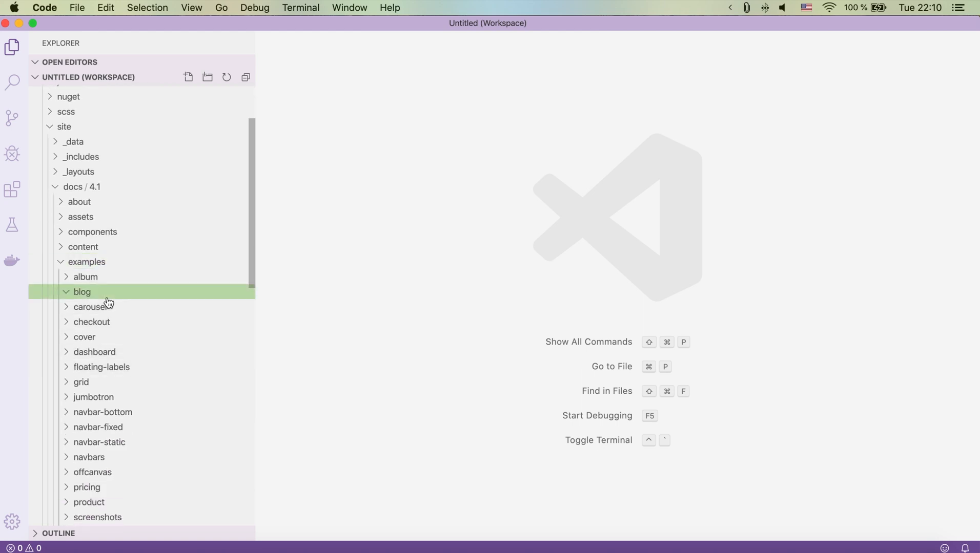
{"action": "left_click", "coordinate": [81, 292]}
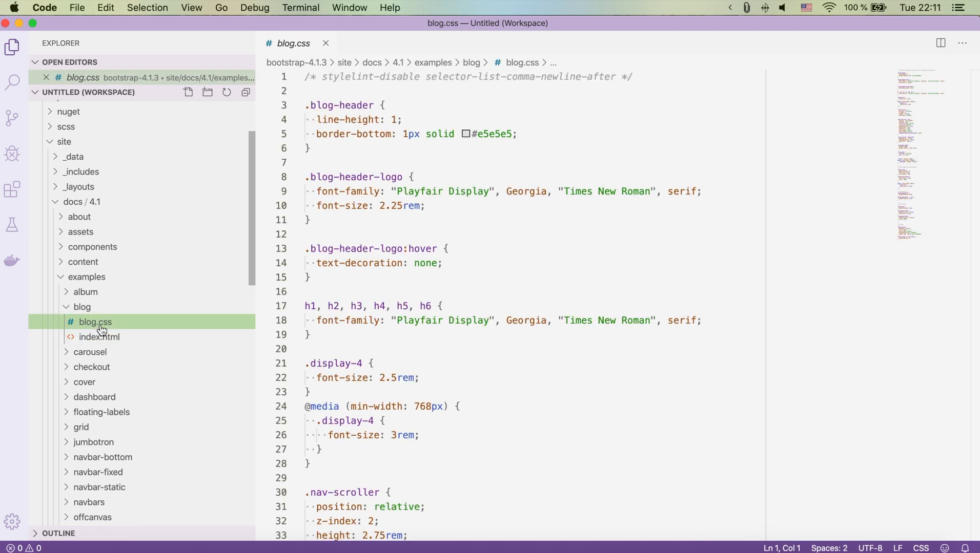
Copy blog.css into boosty/web/themes/custom/boosty_barrio/css and open the copy.
{"action": "right_click", "coordinate": [96, 322]}
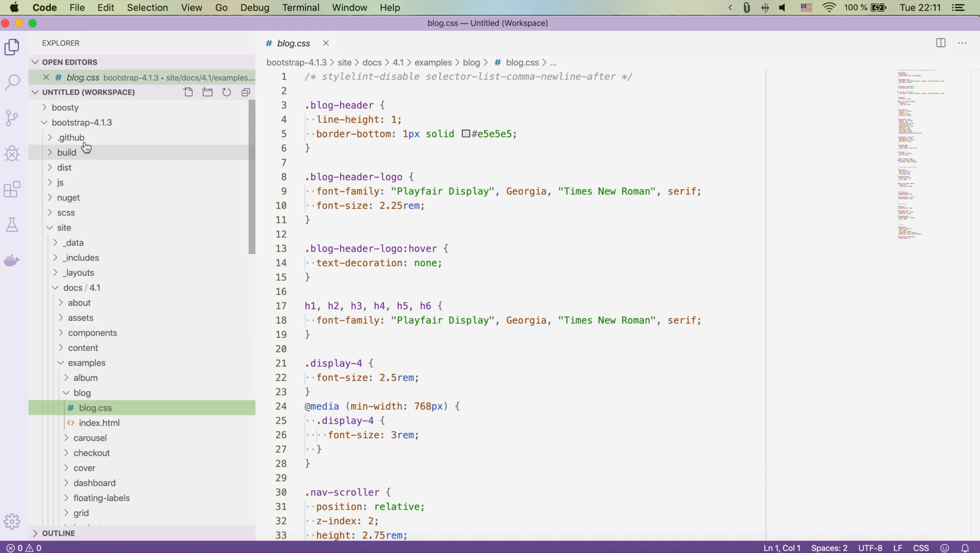
{"action": "left_click", "coordinate": [64, 107]}
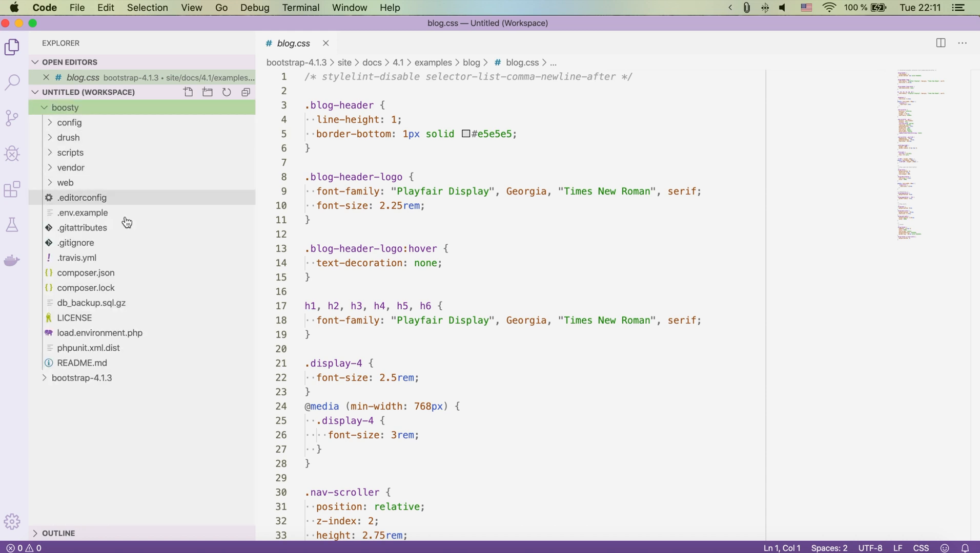
{"action": "left_click", "coordinate": [64, 183]}
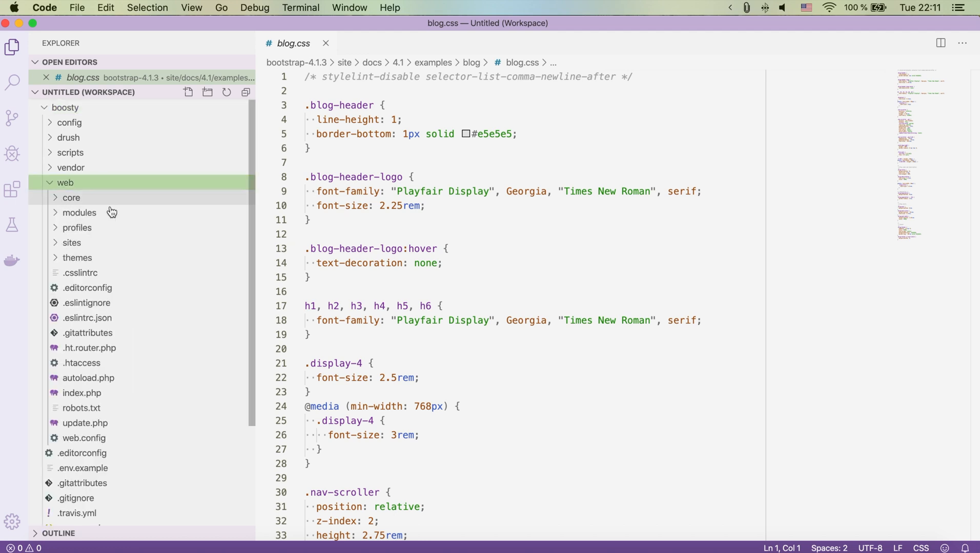
{"action": "left_click", "coordinate": [77, 258]}
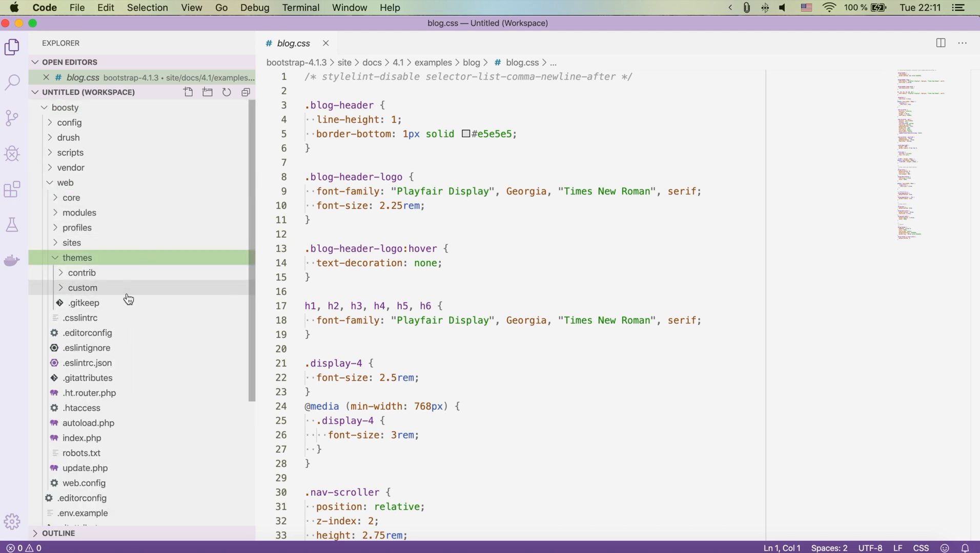
{"action": "left_click", "coordinate": [82, 287]}
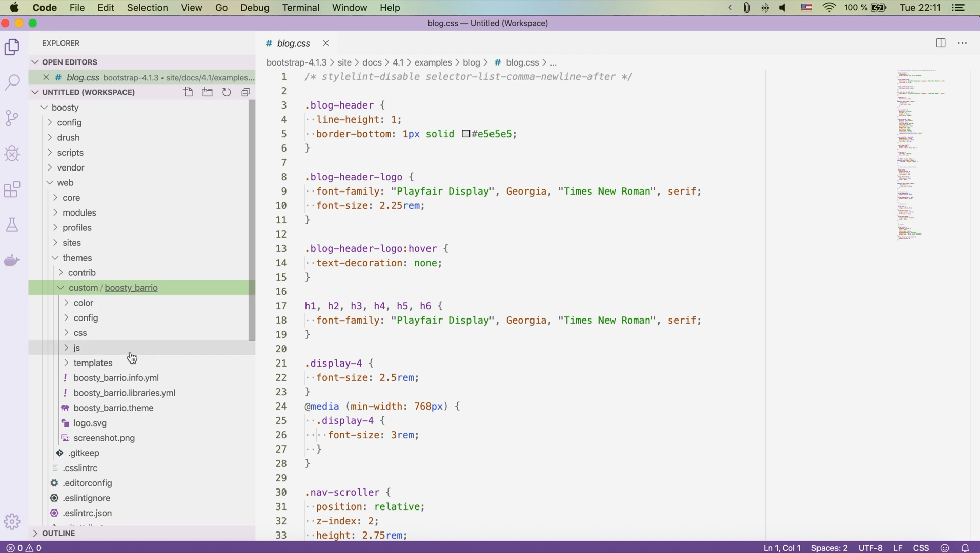
{"action": "mouse_move", "coordinate": [155, 297]}
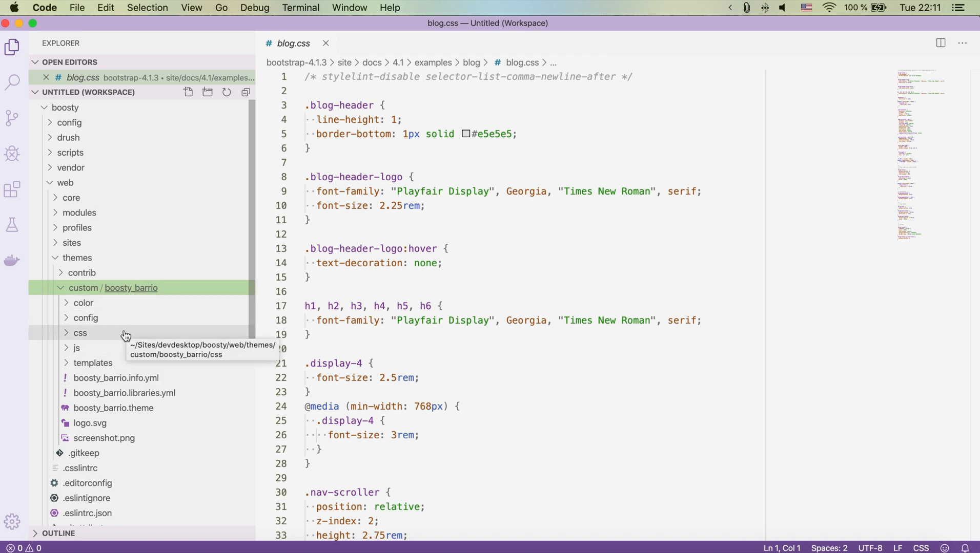
{"action": "right_click", "coordinate": [80, 332]}
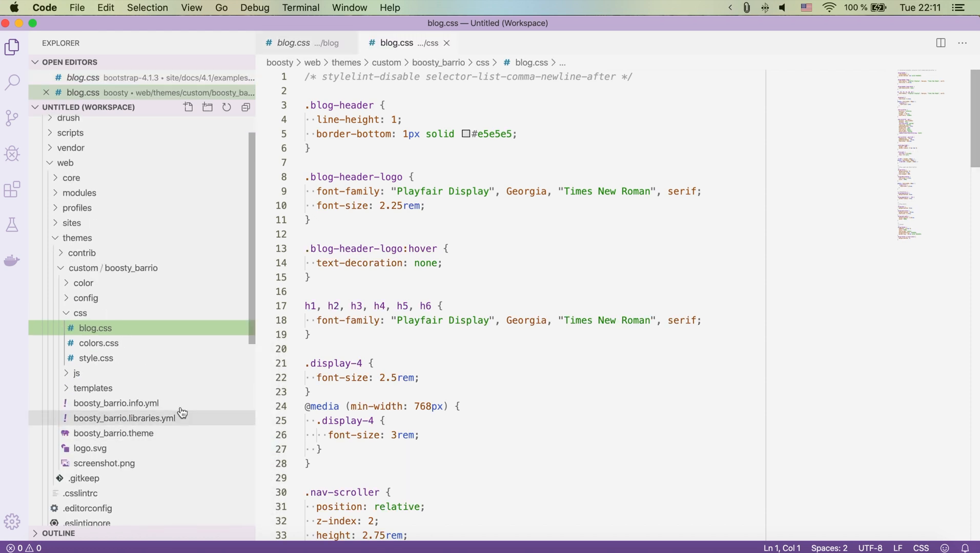
{"action": "mouse_move", "coordinate": [96, 328]}
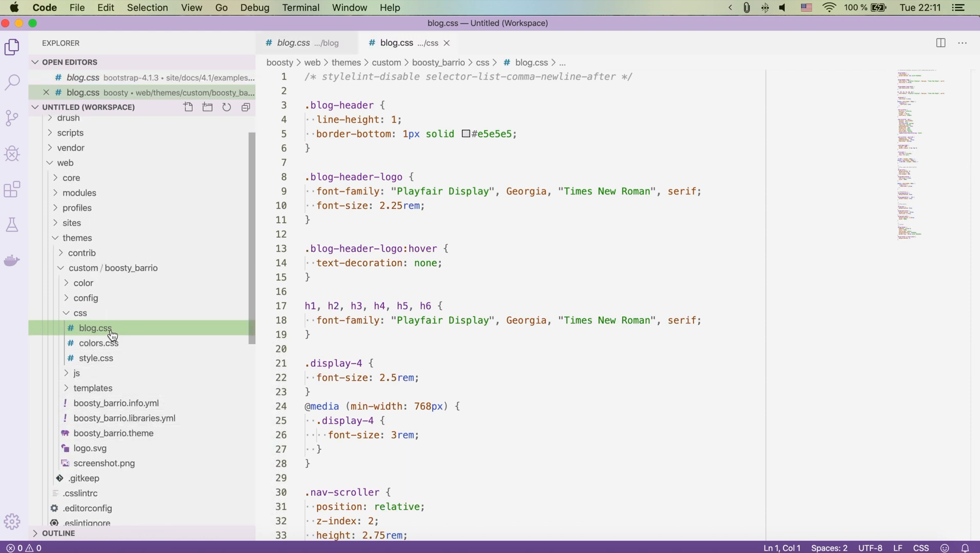
{"action": "double_click", "coordinate": [95, 328]}
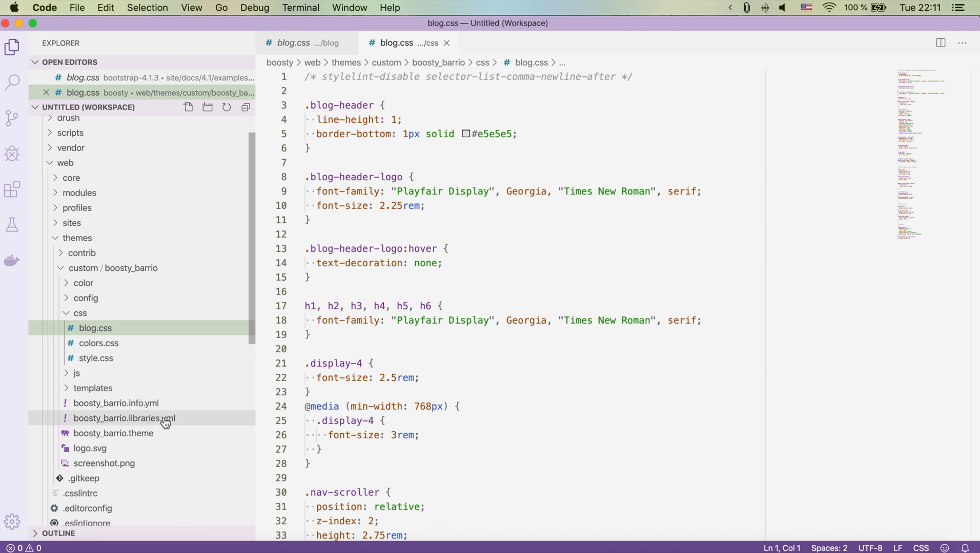
Add 'css/blog.css: {}' under global-styling > css > component in boosty_barrio.libraries.yml.
{"action": "left_click", "coordinate": [124, 418]}
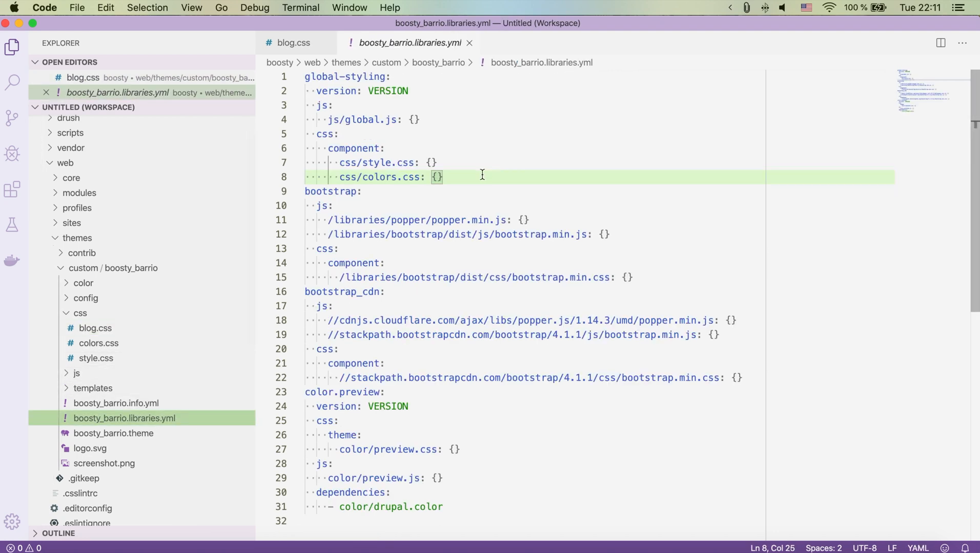
{"action": "type", "text": "blog.css"}
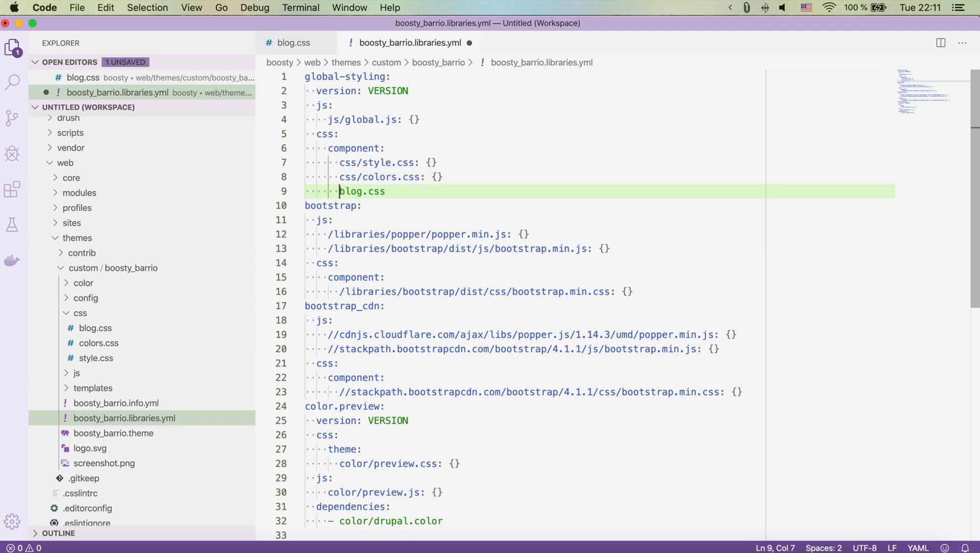
{"action": "type", "text": "css/"}
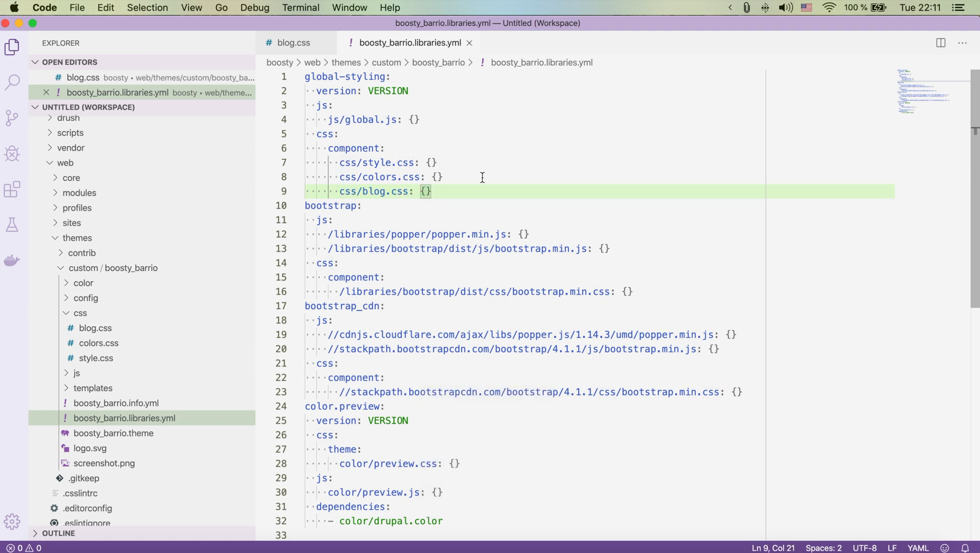
{"action": "mouse_move", "coordinate": [411, 311]}
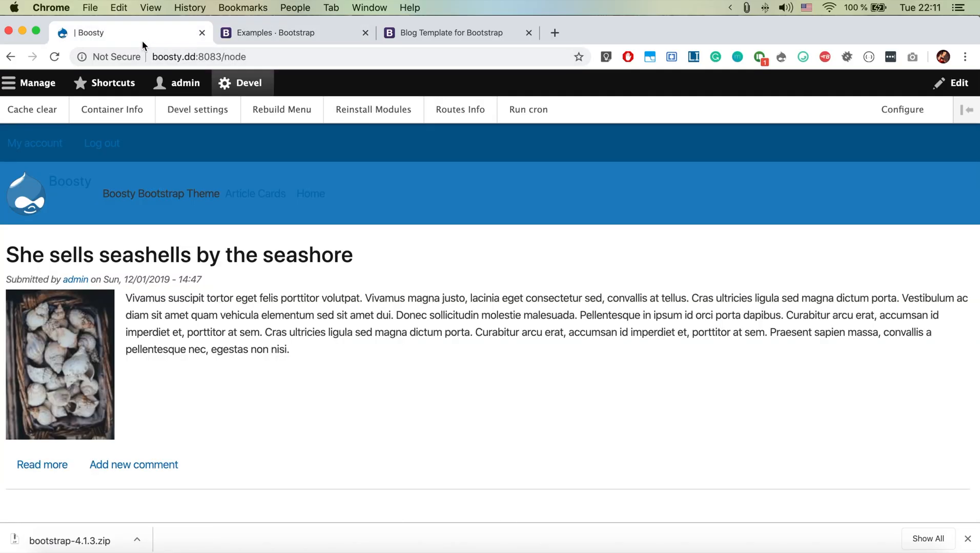
{"action": "mouse_move", "coordinate": [32, 109]}
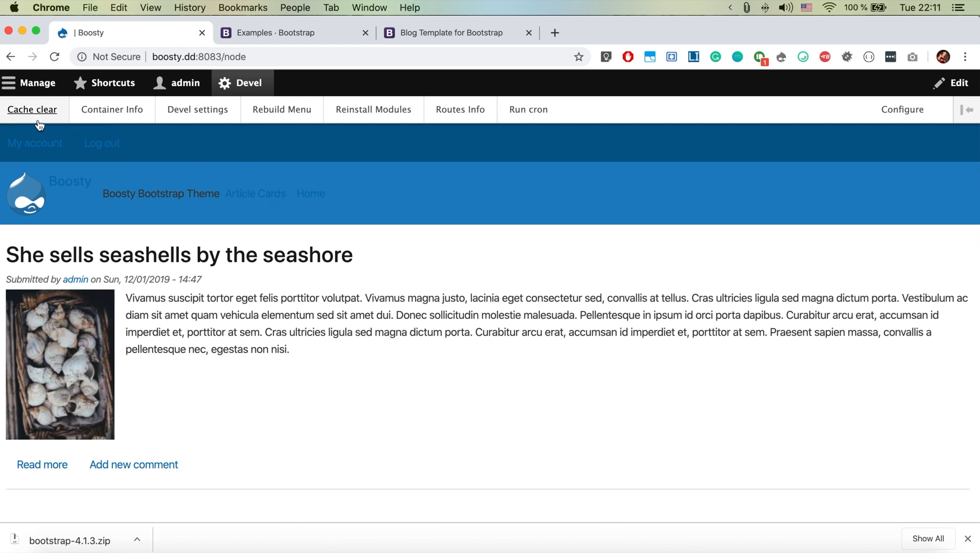
Clear the Drupal cache via Devel and find blog.css in the Boosty page's HTML source.
{"action": "left_click", "coordinate": [32, 109]}
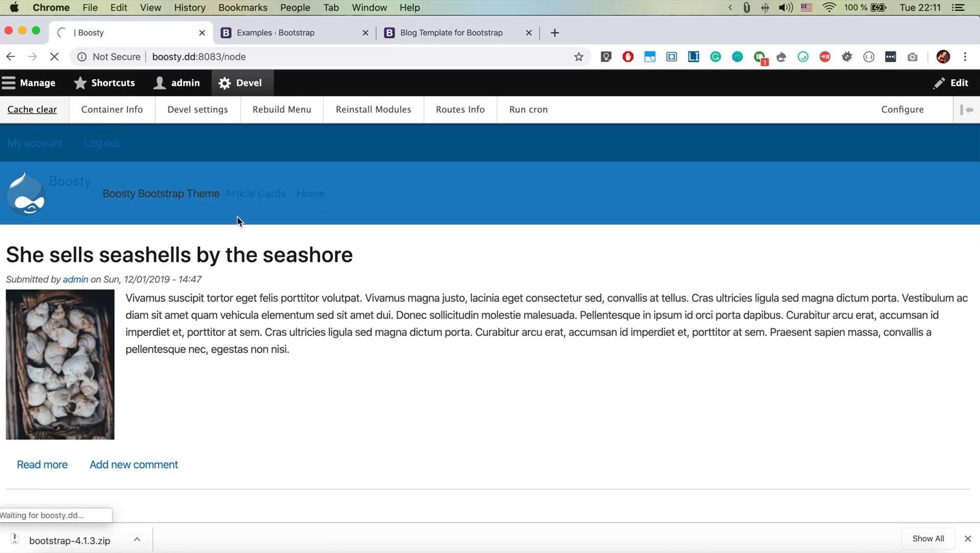
{"action": "left_click", "coordinate": [31, 110]}
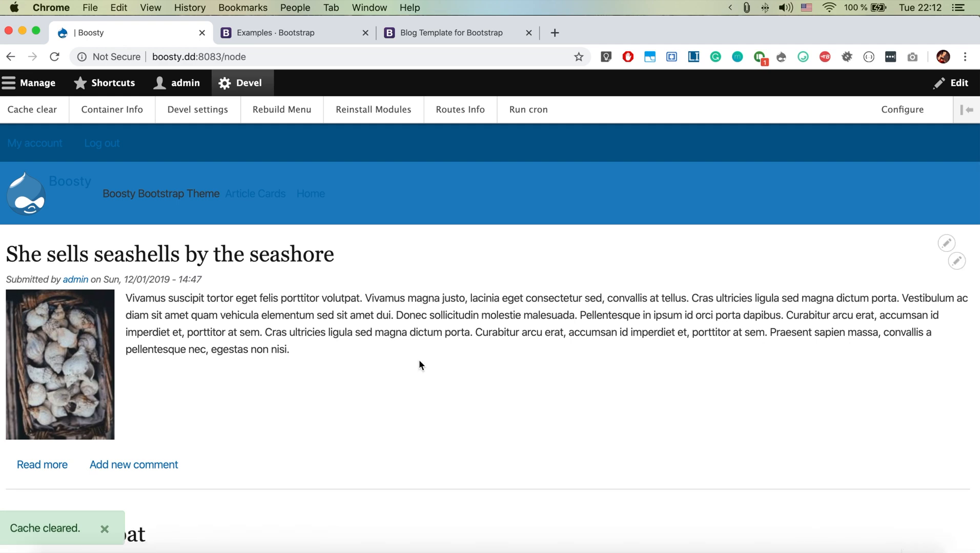
{"action": "scroll", "scroll_direction": "down", "scroll_amount": 3}
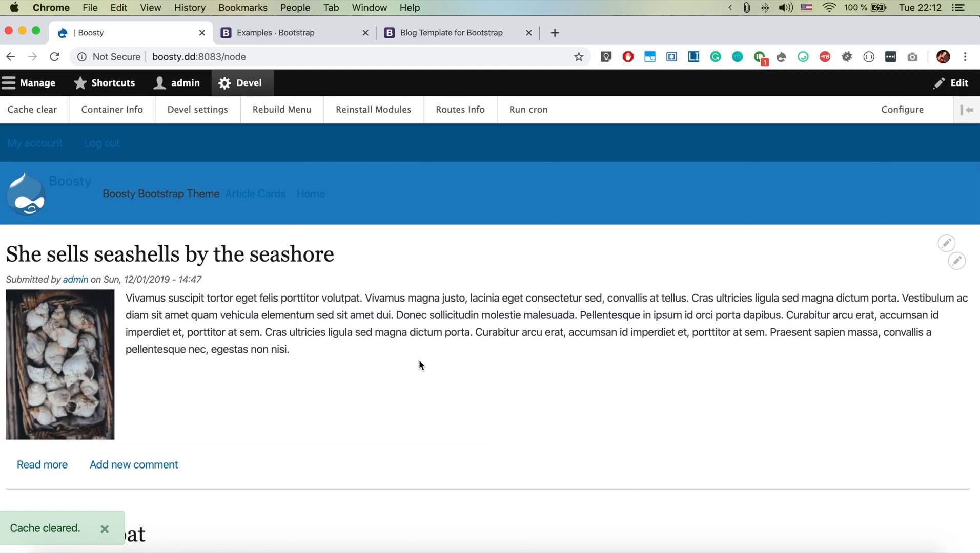
{"action": "right_click", "coordinate": [420, 366]}
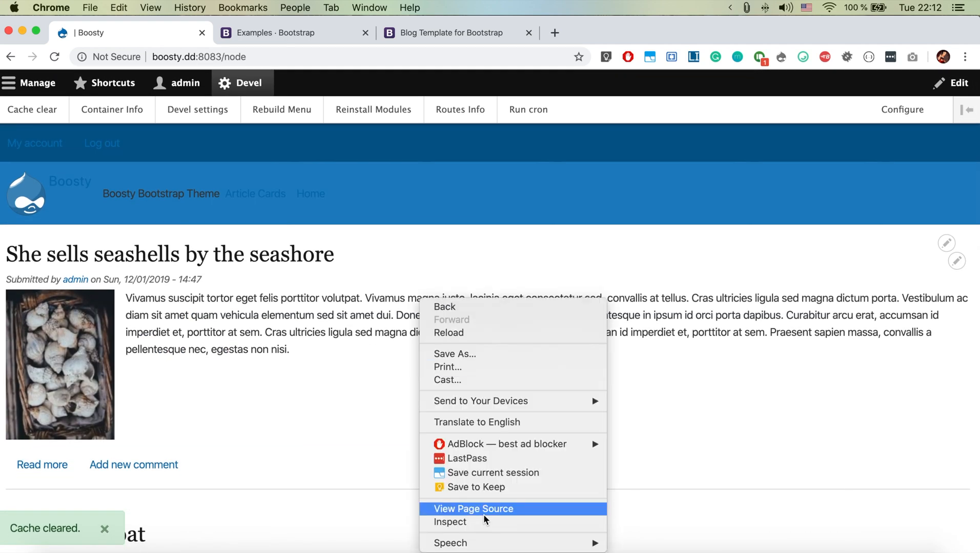
{"action": "left_click", "coordinate": [473, 510]}
{"action": "type", "text": "blog."}
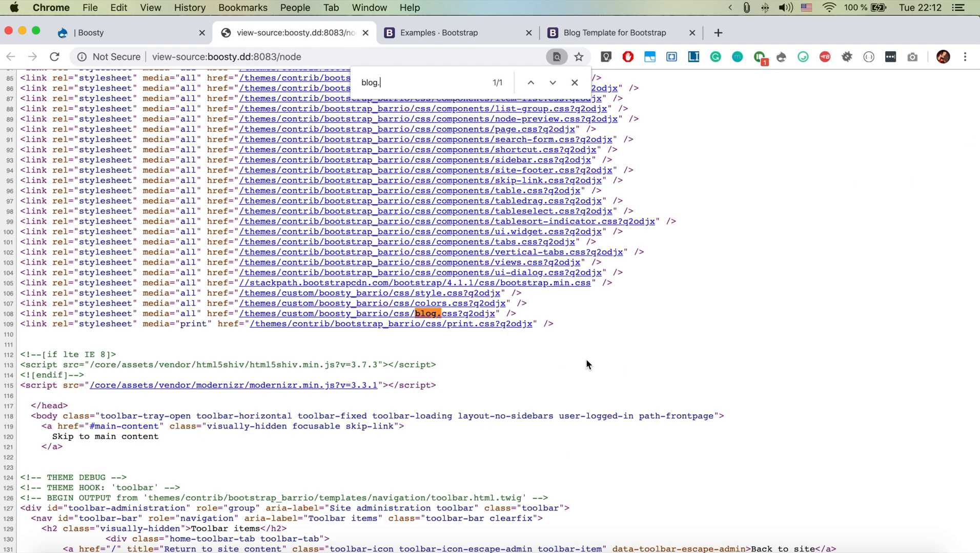
{"action": "type", "text": "css"}
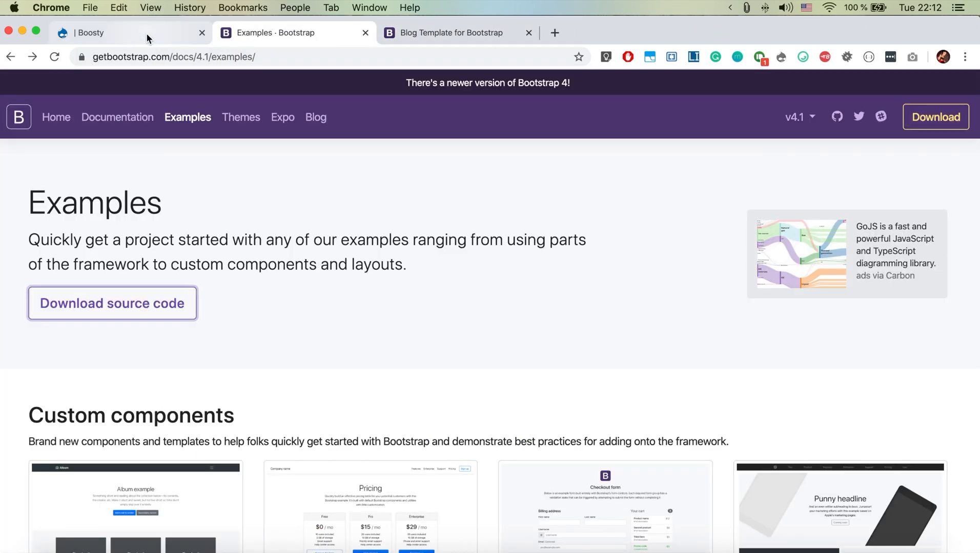
Inspect the Boosty front page's article text markup in Chrome DevTools.
{"action": "left_click", "coordinate": [113, 33]}
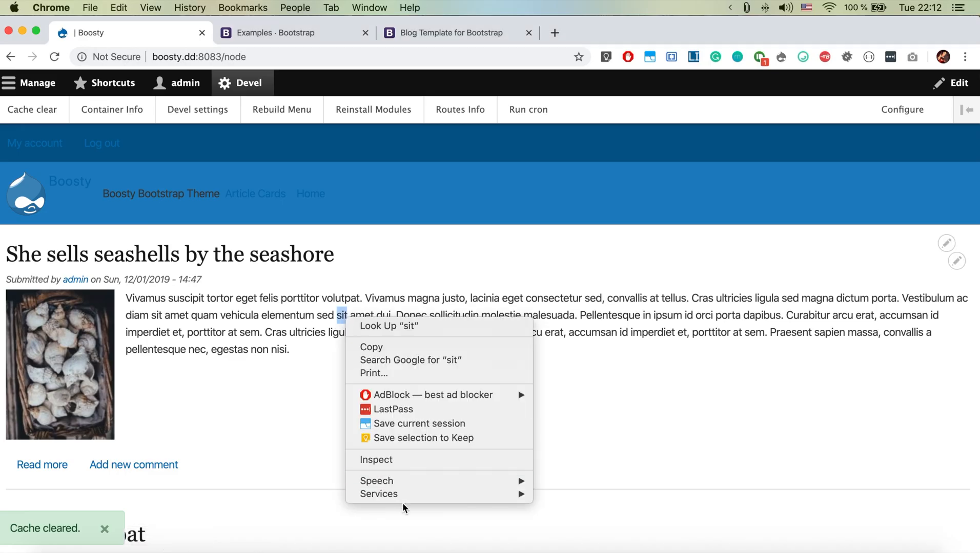
{"action": "left_click", "coordinate": [375, 461]}
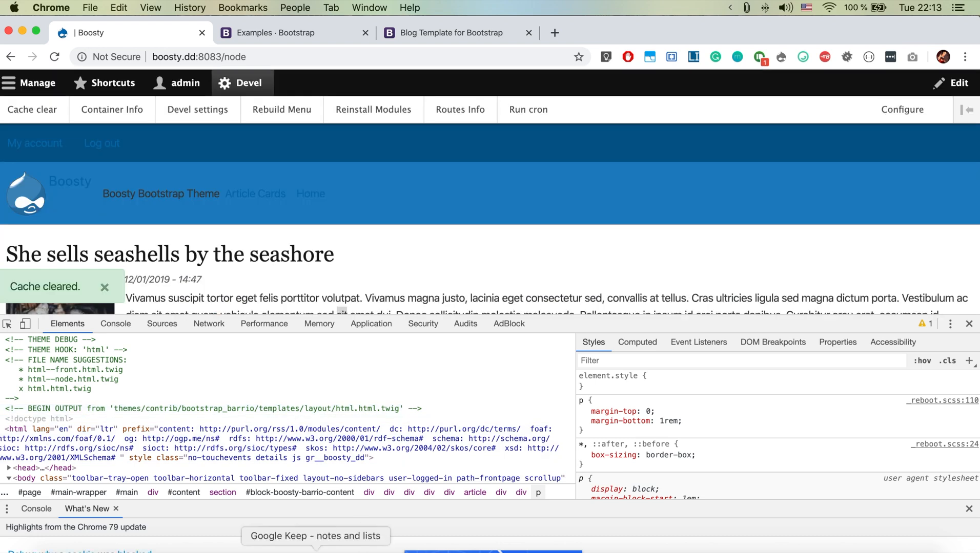
Switch from Chrome back to VS Code showing the Blog example's index.html.
{"action": "key", "text": "cmd+tab"}
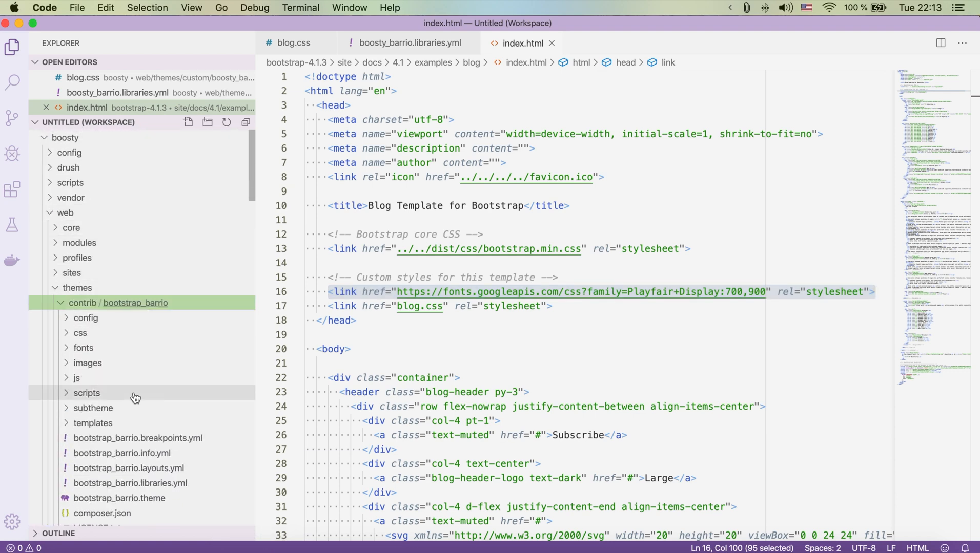
Copy html.html.twig from bootstrap_barrio/templates/layout into boosty_barrio/templates.
{"action": "left_click", "coordinate": [92, 423]}
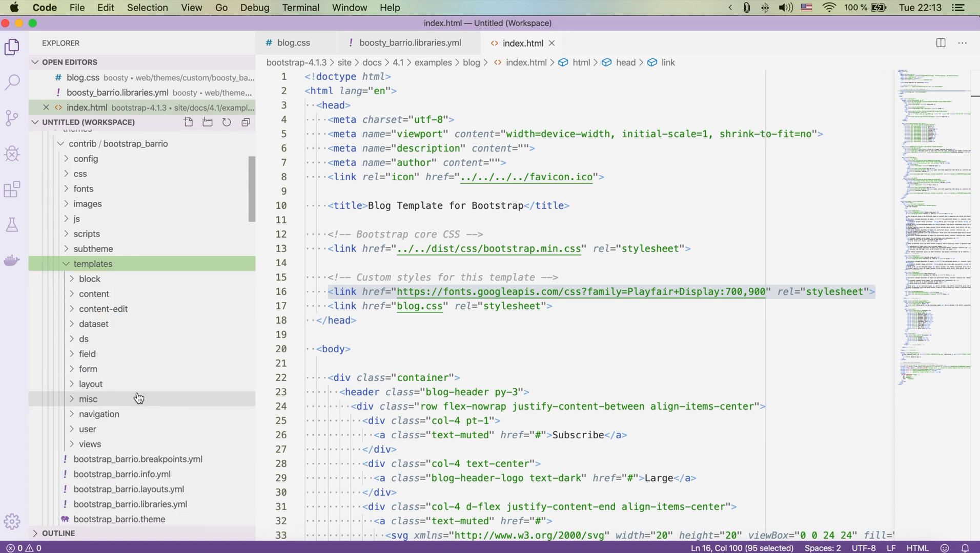
{"action": "left_click", "coordinate": [90, 385]}
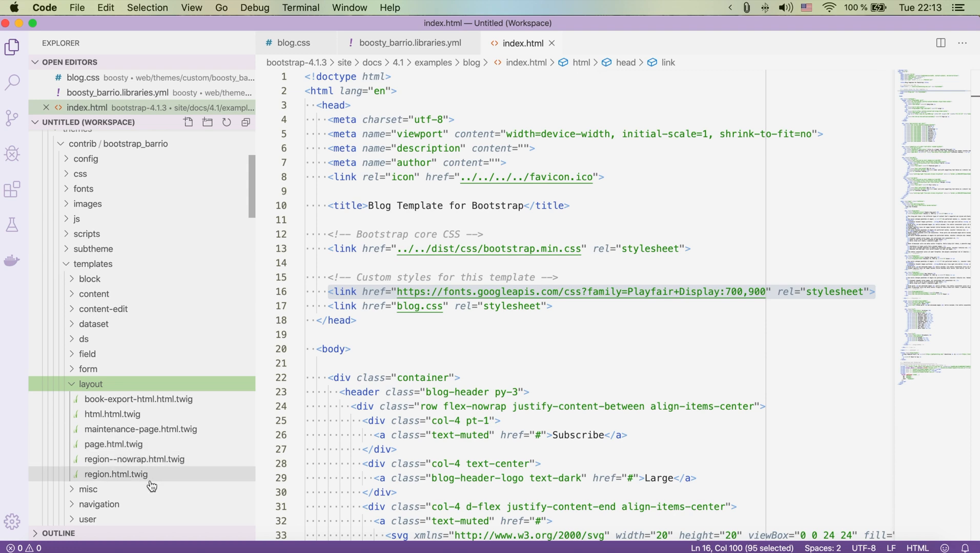
{"action": "right_click", "coordinate": [113, 414]}
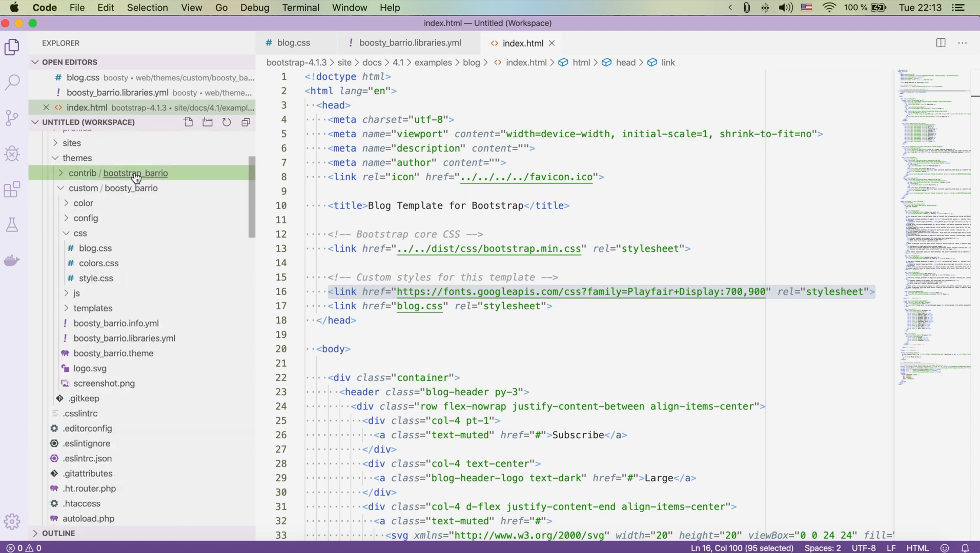
{"action": "left_click", "coordinate": [131, 188]}
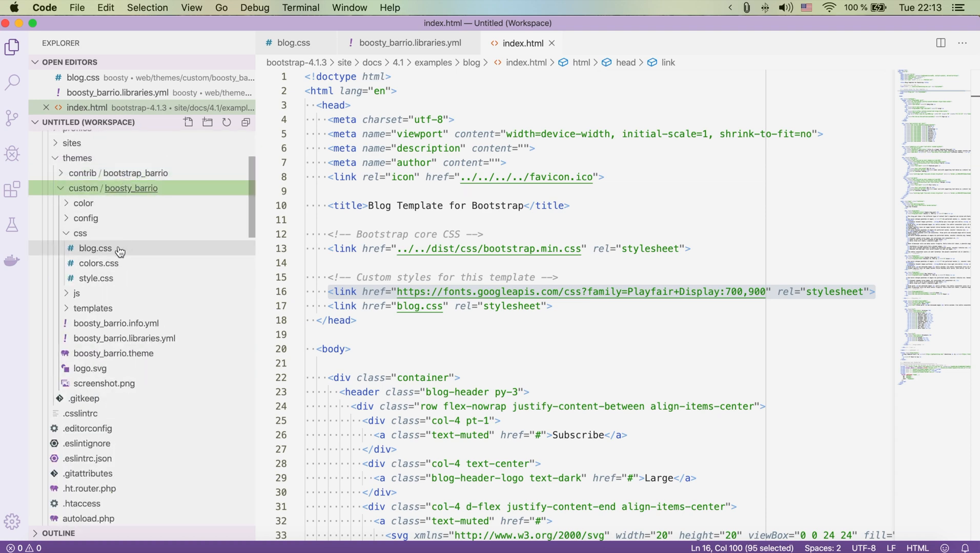
{"action": "right_click", "coordinate": [92, 263]}
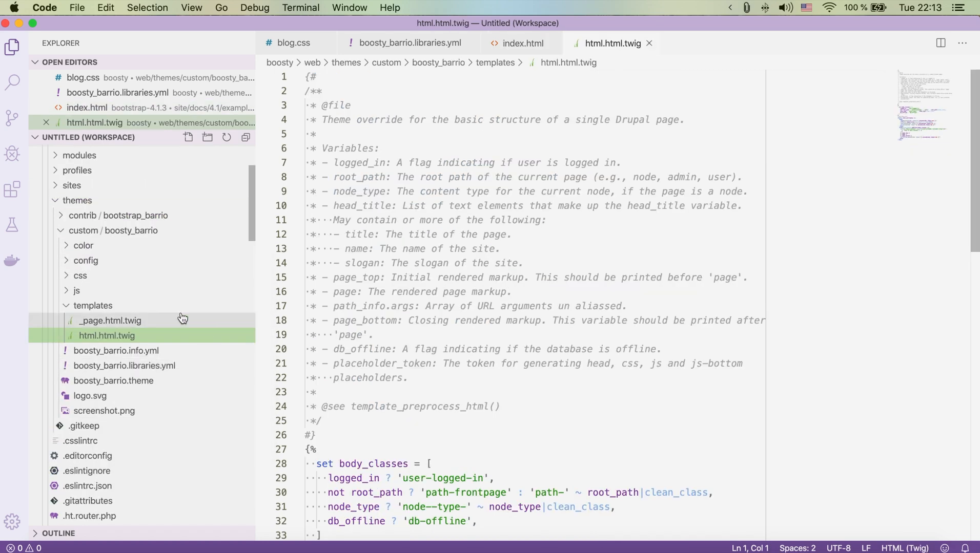
Scroll through the copied html.html.twig and return to the Blog example's index.html.
{"action": "scroll", "scroll_direction": "down", "scroll_amount": 3}
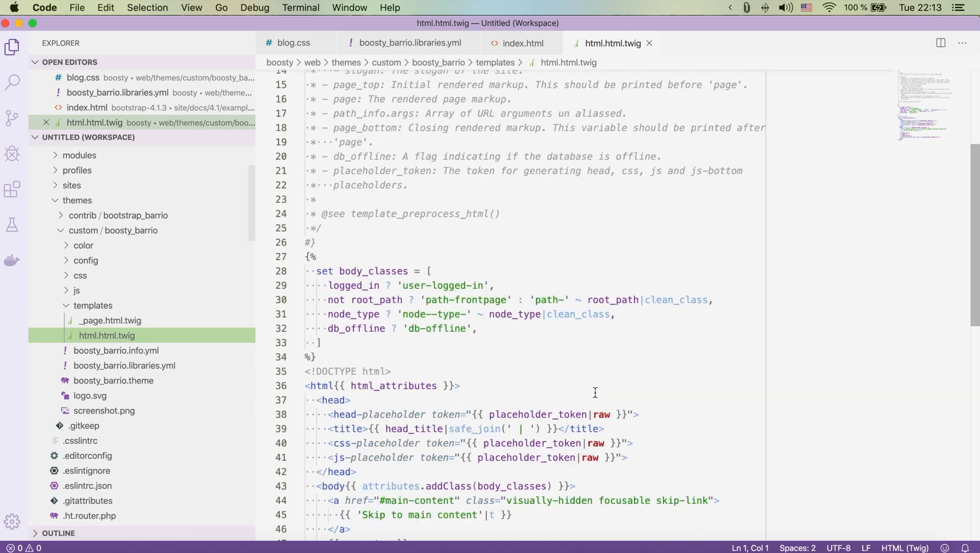
{"action": "scroll", "scroll_direction": "down", "scroll_amount": 3}
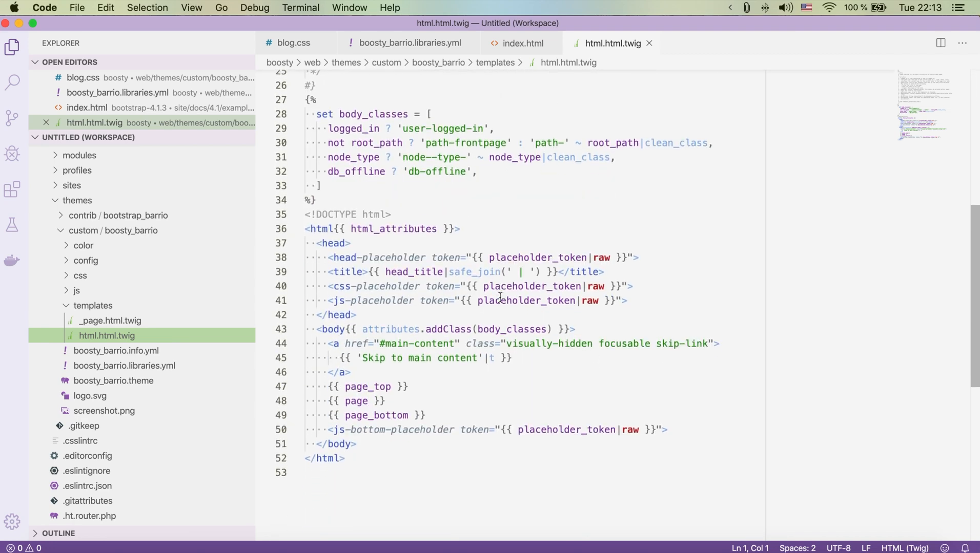
{"action": "left_click", "coordinate": [516, 43]}
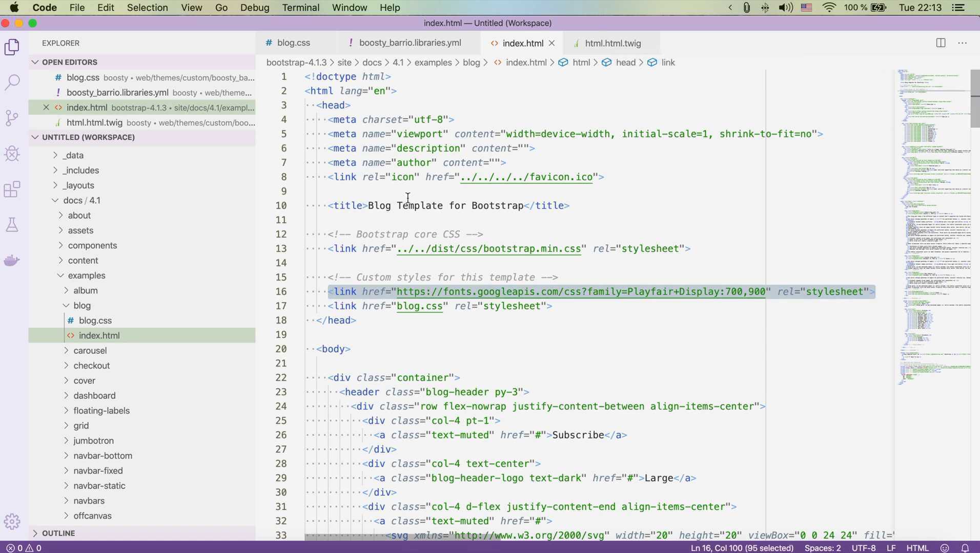
Add the Playfair Display Google Fonts <link> to html.html.twig's head, checking against index.html.
{"action": "left_click", "coordinate": [613, 43]}
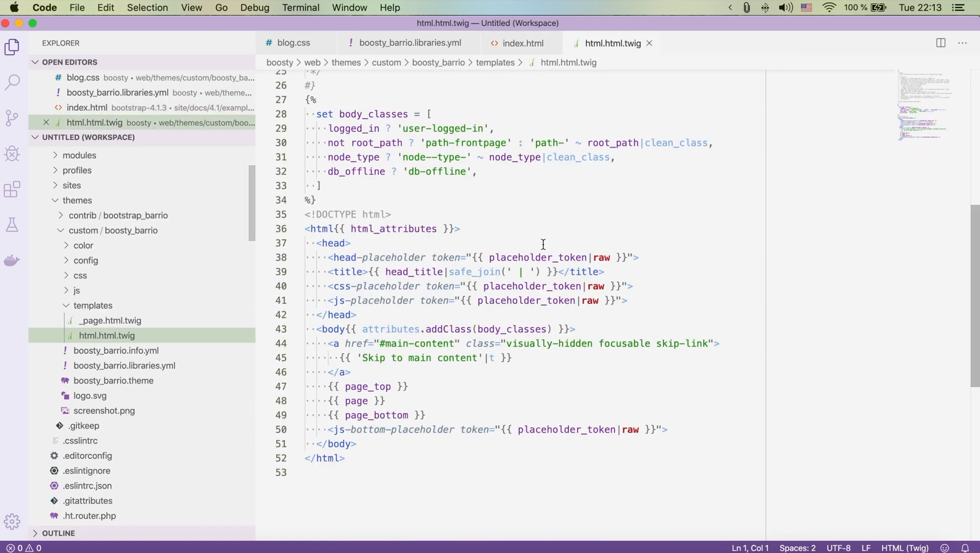
{"action": "key", "text": "enter"}
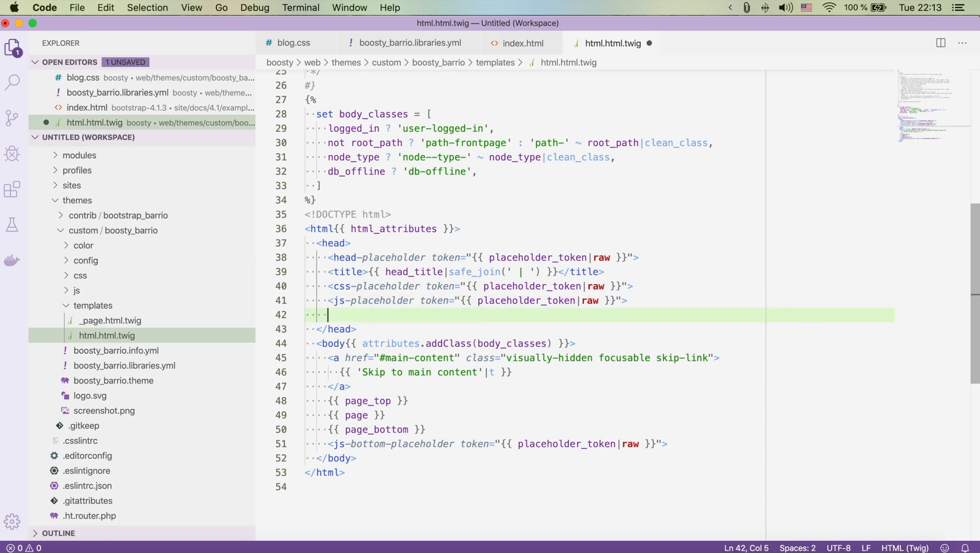
{"action": "type", "text": "<link href=\"https://fonts.googleapis.com/css?family=Playfair+Display:700,900\" rel=\"stylesheet\">"}
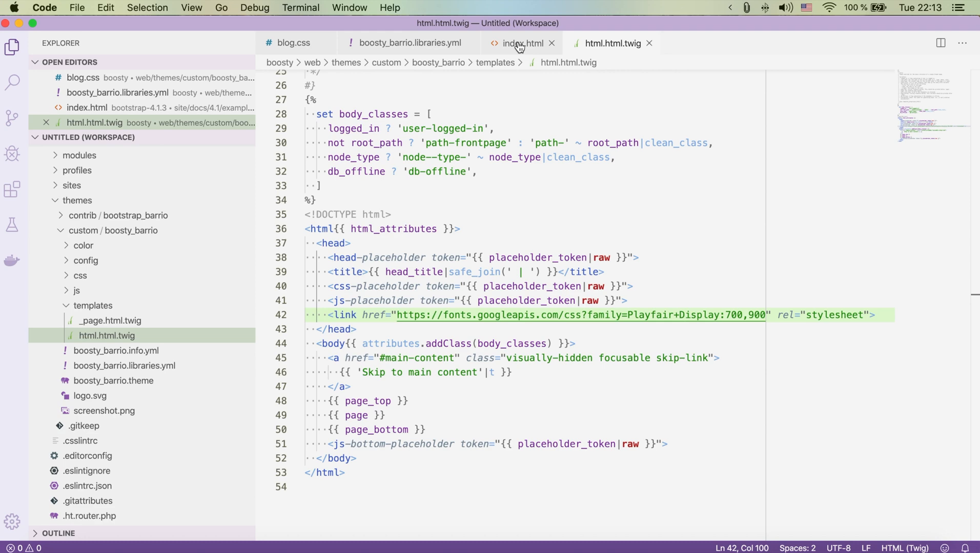
{"action": "left_click", "coordinate": [520, 44]}
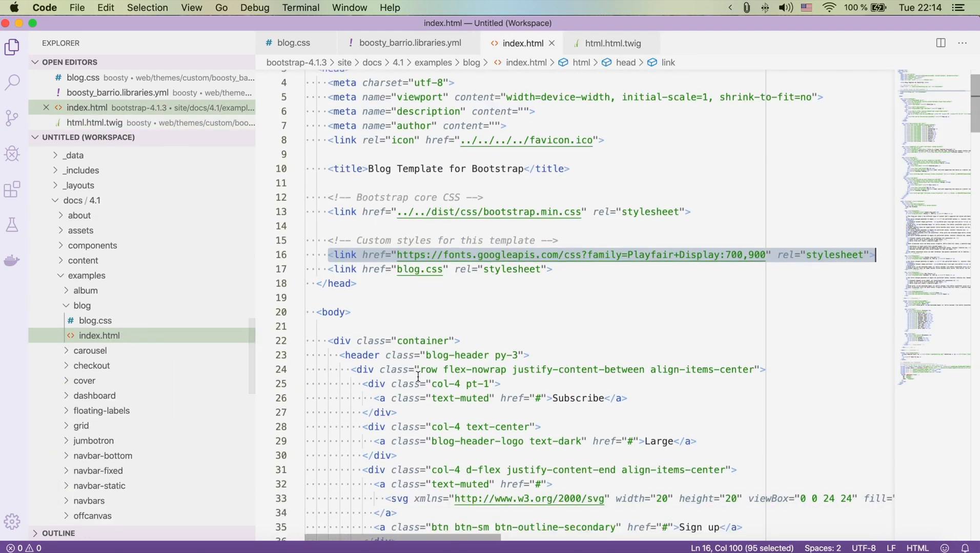
{"action": "scroll", "scroll_direction": "down", "scroll_amount": 3}
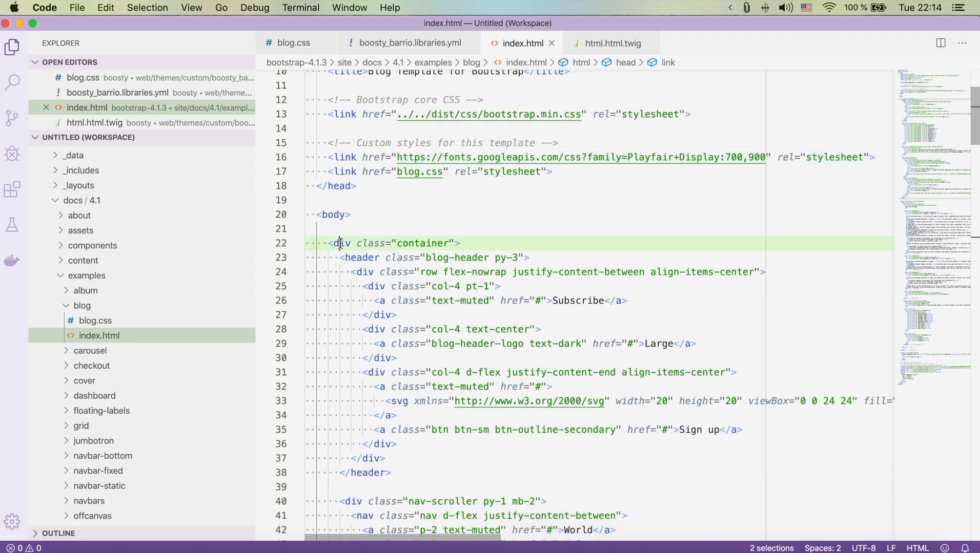
{"action": "scroll", "scroll_direction": "down", "scroll_amount": 3}
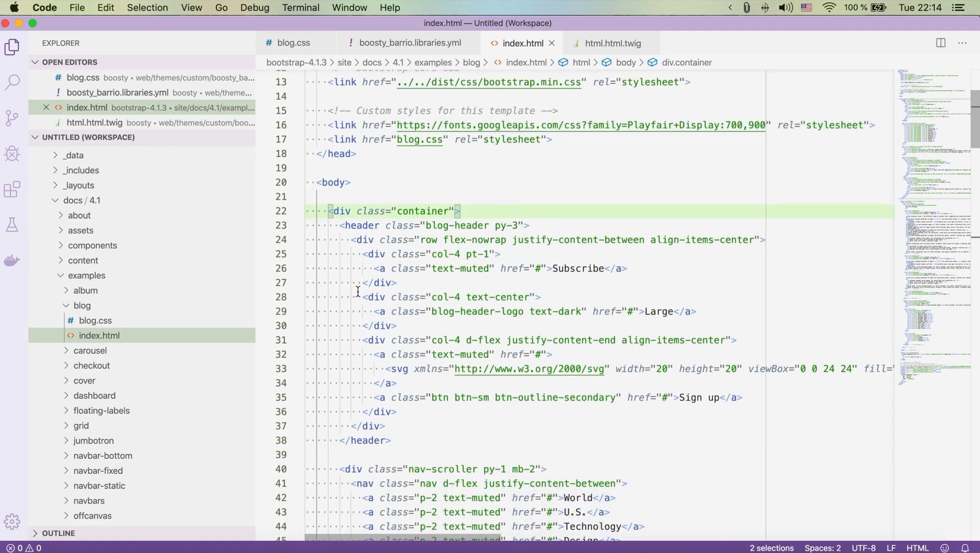
{"action": "scroll", "scroll_direction": "down", "scroll_amount": 3}
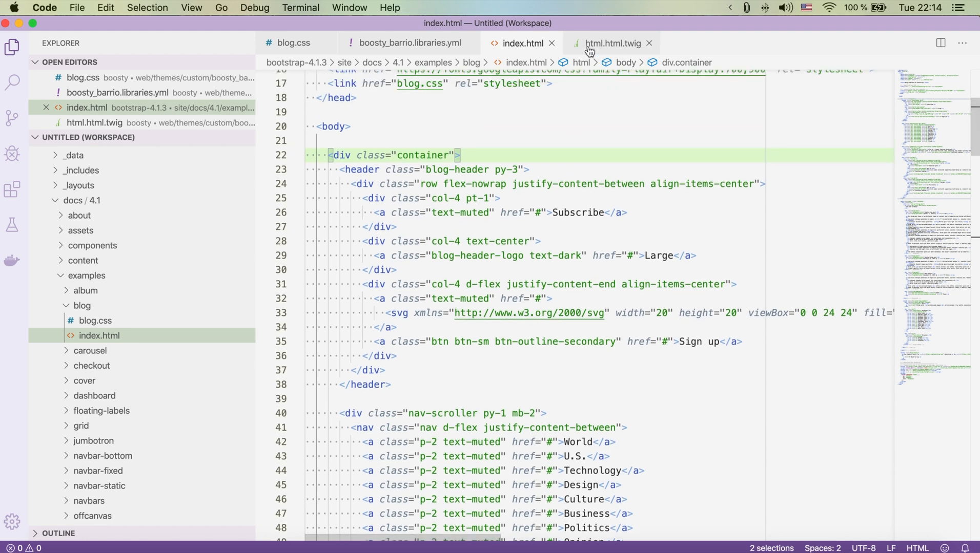
{"action": "left_click", "coordinate": [612, 43]}
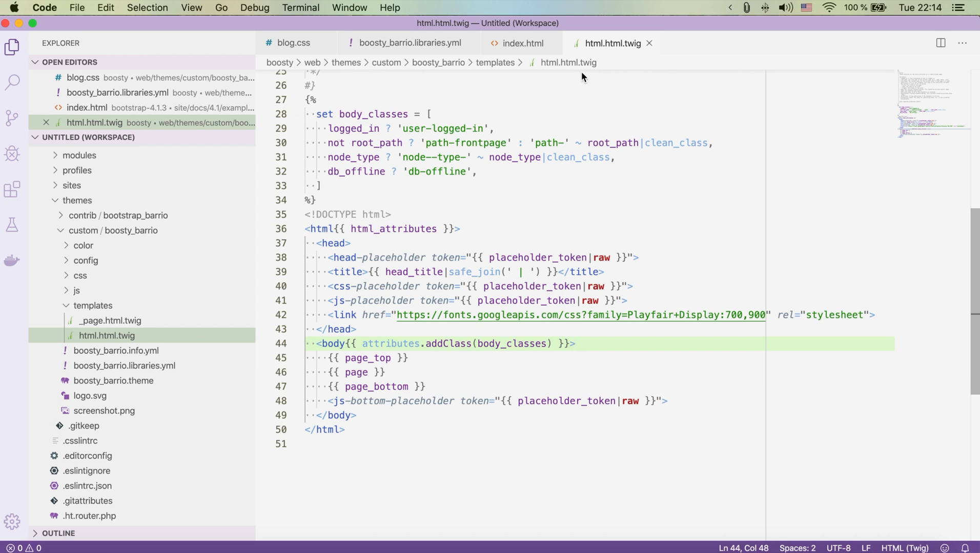
{"action": "mouse_move", "coordinate": [429, 52]}
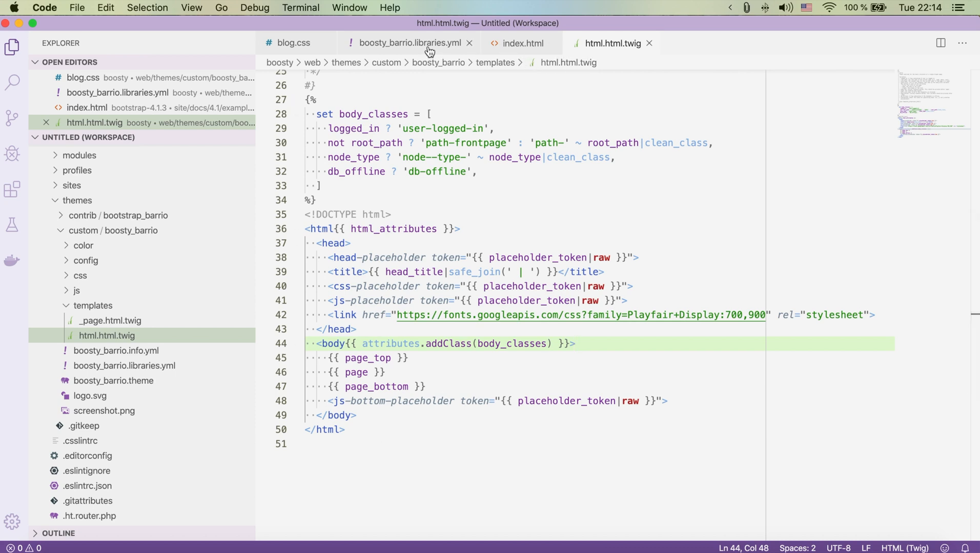
{"action": "mouse_move", "coordinate": [409, 43]}
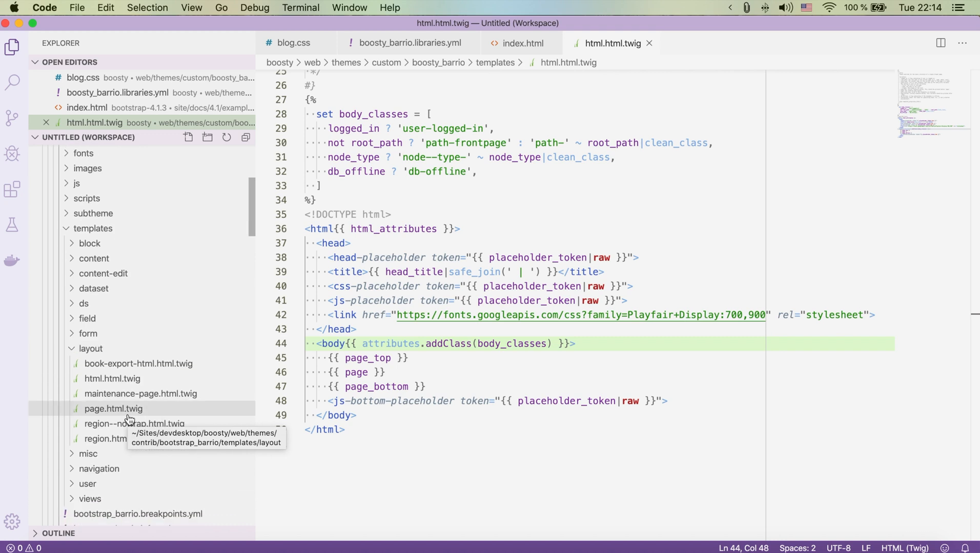
Copy page.html.twig into boosty_barrio/templates and scroll through it to the page-wrapper and page divs.
{"action": "right_click", "coordinate": [112, 409]}
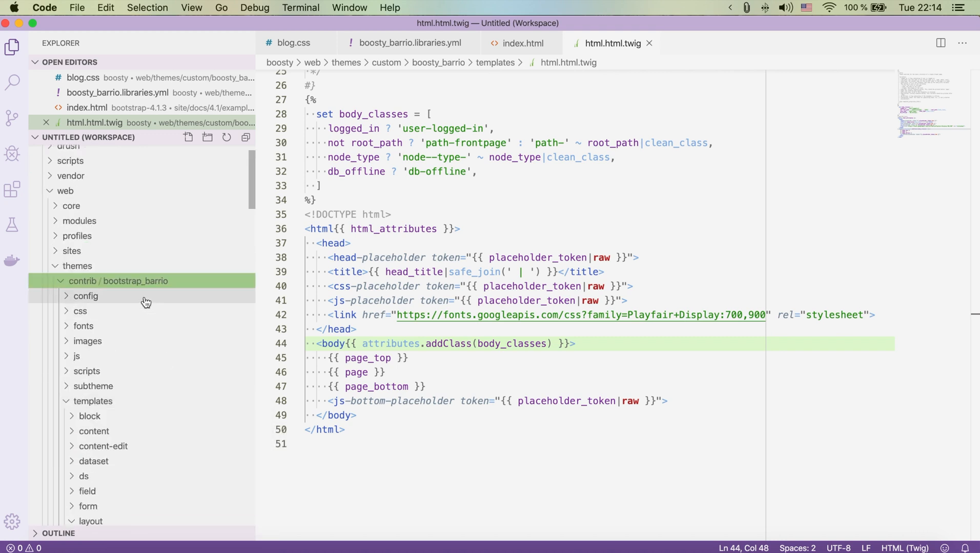
{"action": "right_click", "coordinate": [92, 372]}
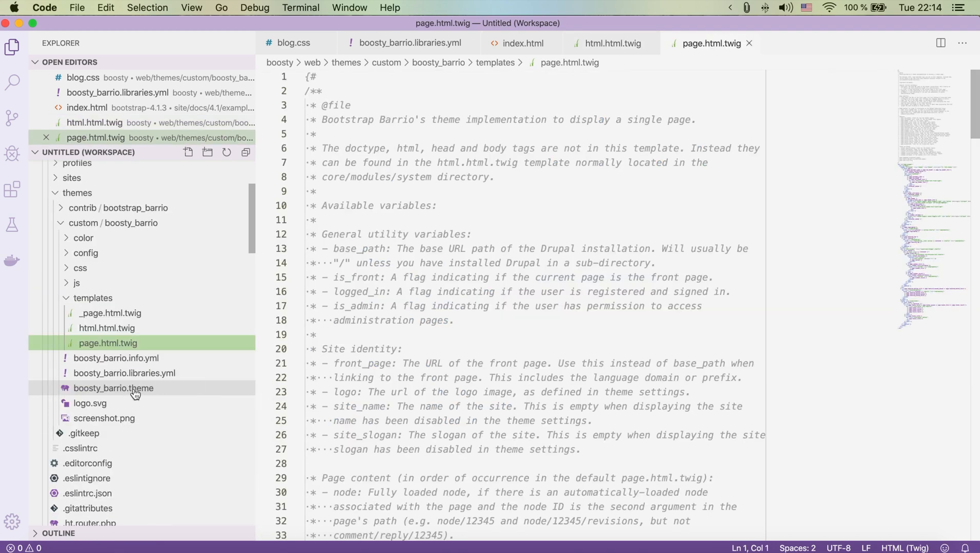
{"action": "scroll", "scroll_direction": "down", "scroll_amount": 3}
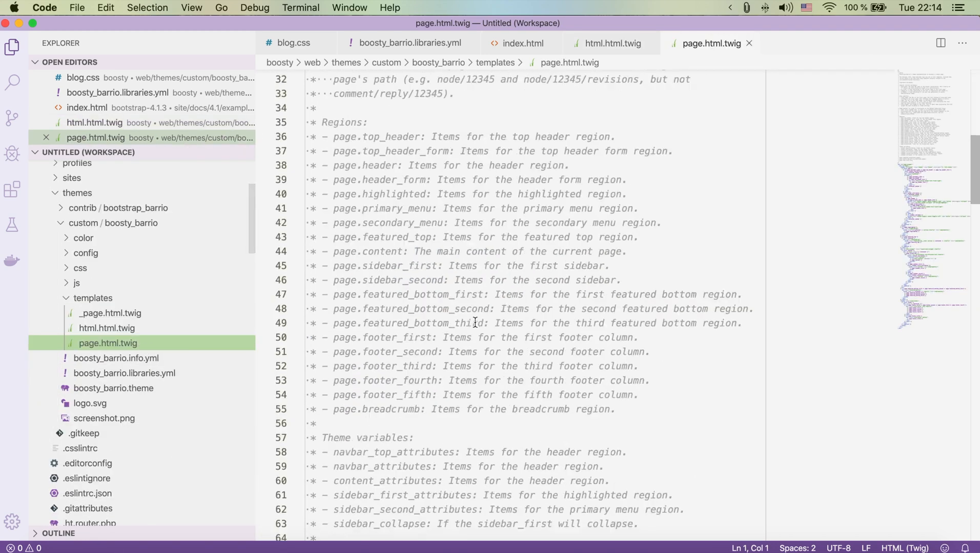
{"action": "scroll", "scroll_direction": "down", "scroll_amount": 3}
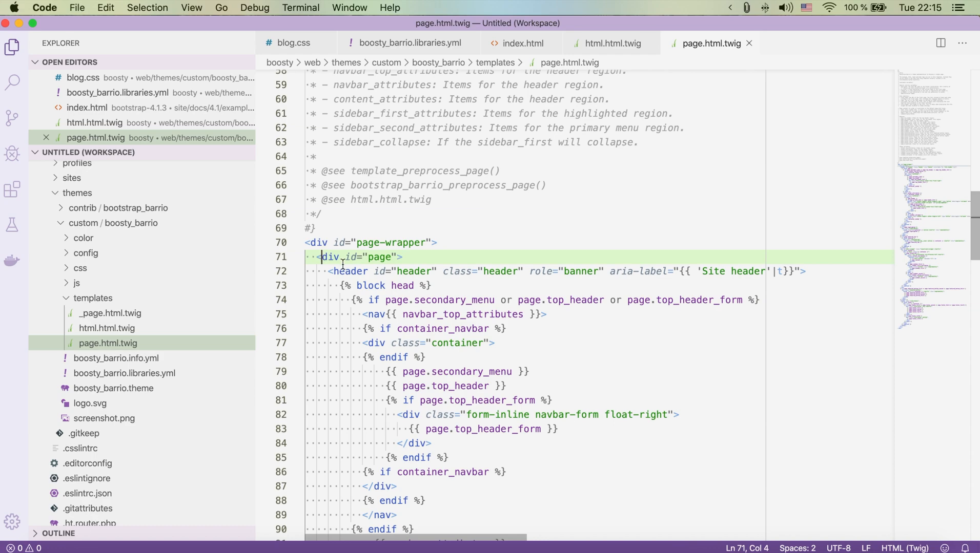
{"action": "scroll", "scroll_direction": "down", "scroll_amount": 3}
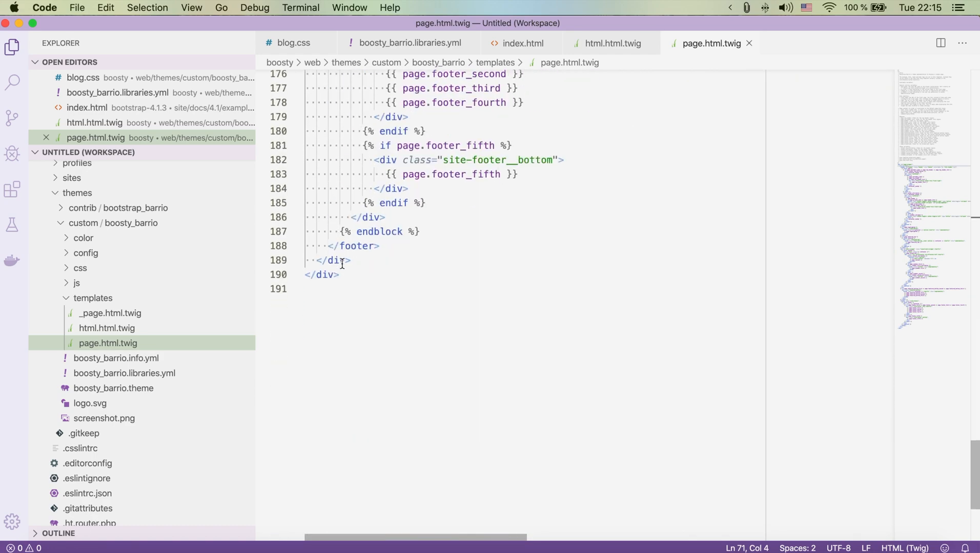
{"action": "scroll", "scroll_direction": "up", "scroll_amount": 3}
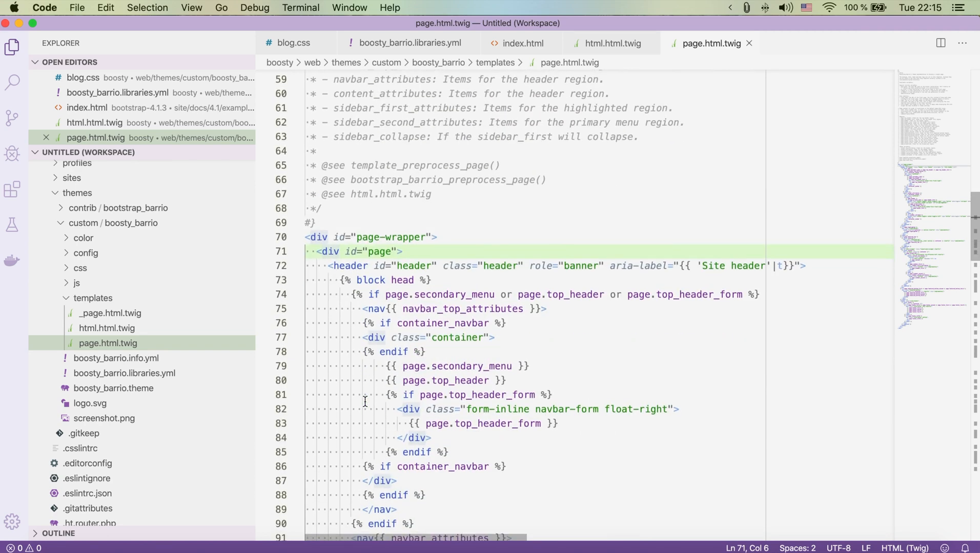
{"action": "scroll", "scroll_direction": "down", "scroll_amount": 3}
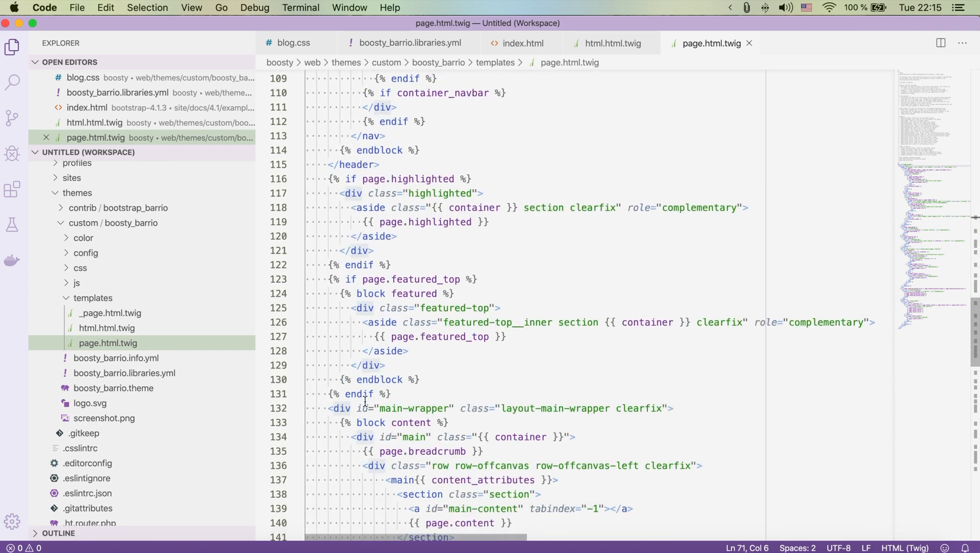
{"action": "scroll", "scroll_direction": "up", "scroll_amount": 3}
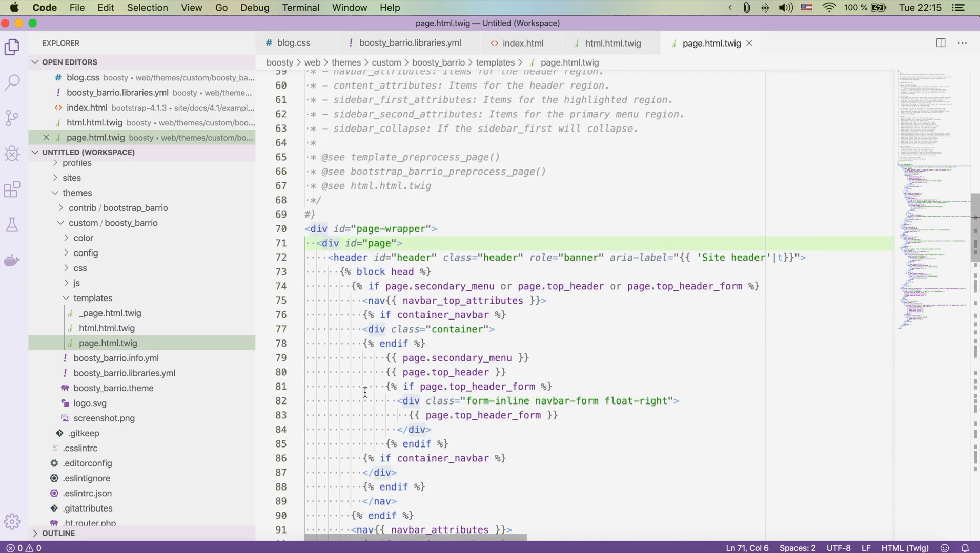
{"action": "scroll", "scroll_direction": "down", "scroll_amount": 3}
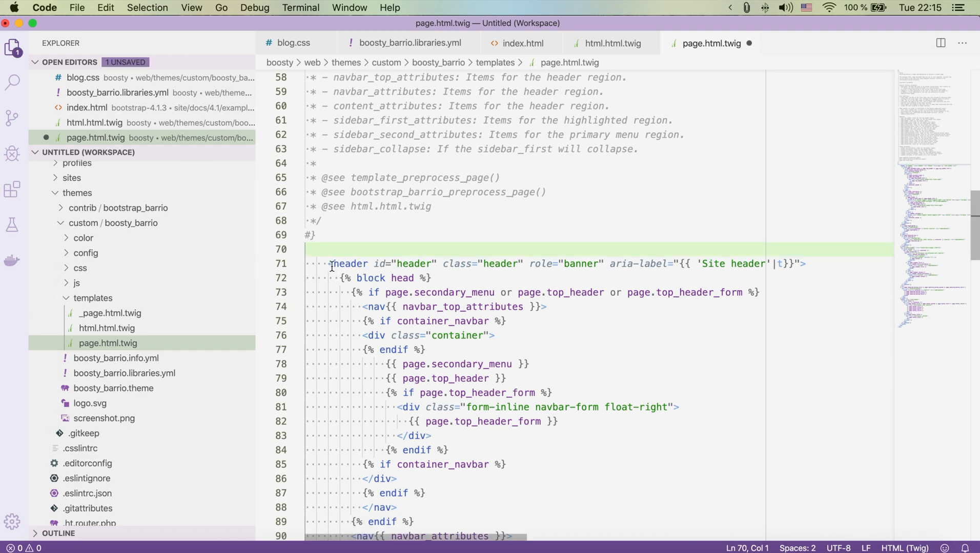
Locate the original header block in page.html.twig and set the edit point above it.
{"action": "scroll", "scroll_direction": "down", "scroll_amount": 3}
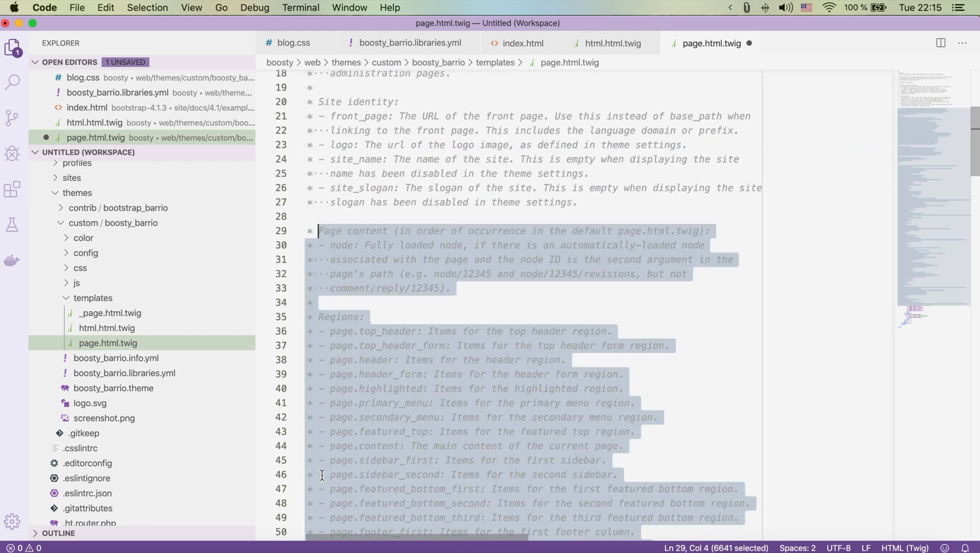
{"action": "scroll", "scroll_direction": "down", "scroll_amount": 3}
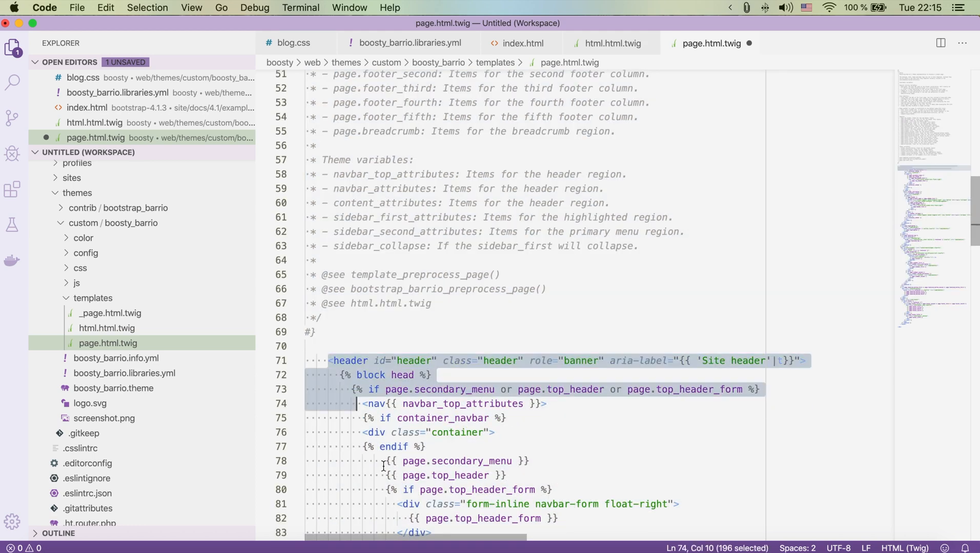
{"action": "scroll", "scroll_direction": "down", "scroll_amount": 3}
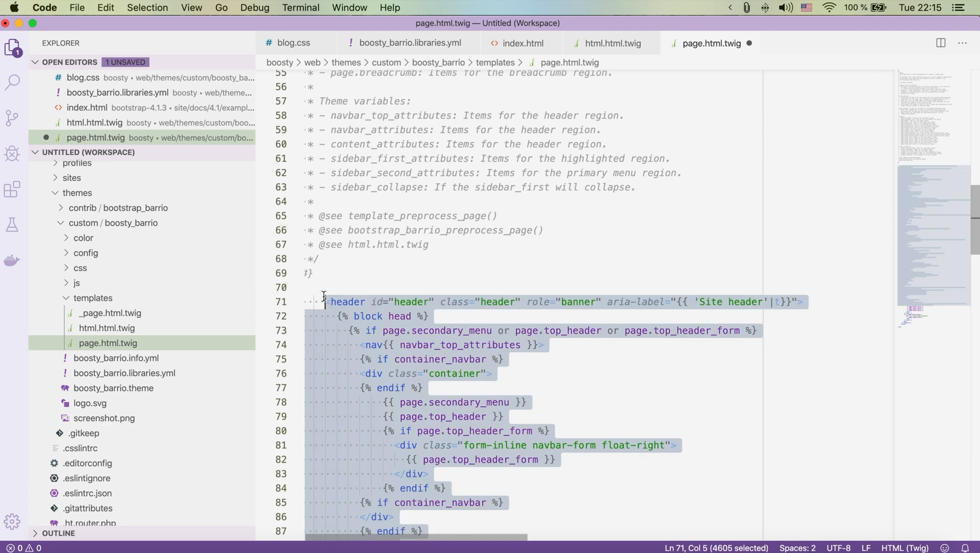
{"action": "left_click", "coordinate": [338, 287]}
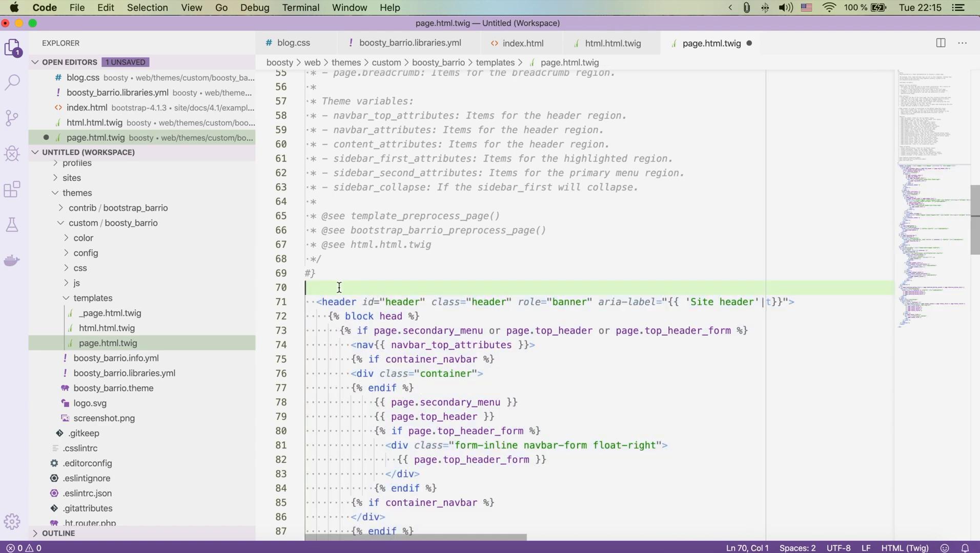
Swap the header block for a <div class="container"> copied from the blog example index.html.
{"action": "left_click", "coordinate": [520, 43]}
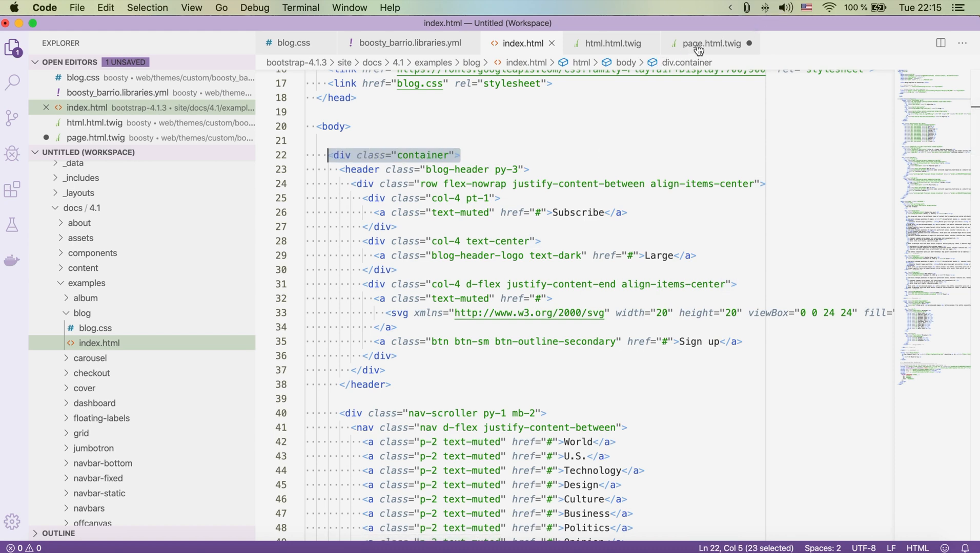
{"action": "left_click", "coordinate": [709, 43]}
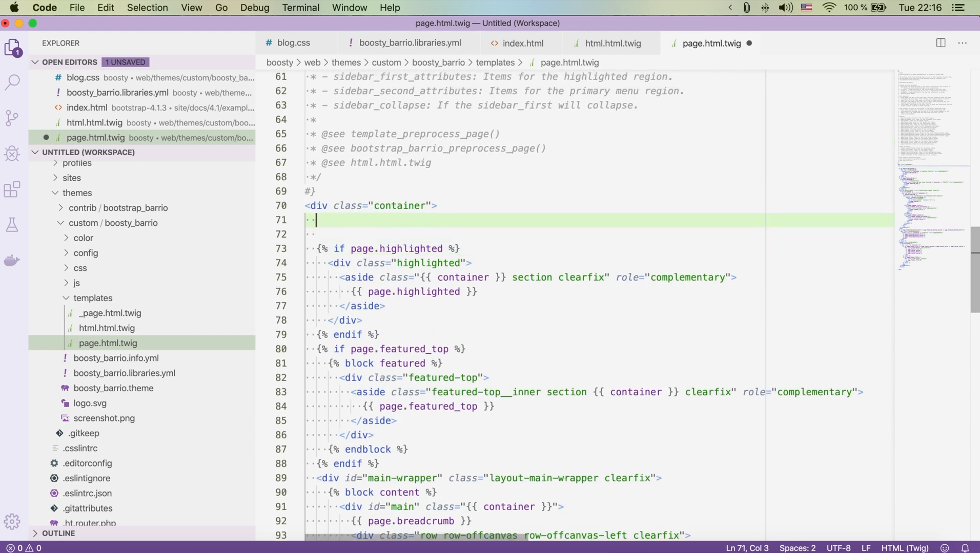
{"action": "left_click", "coordinate": [611, 43]}
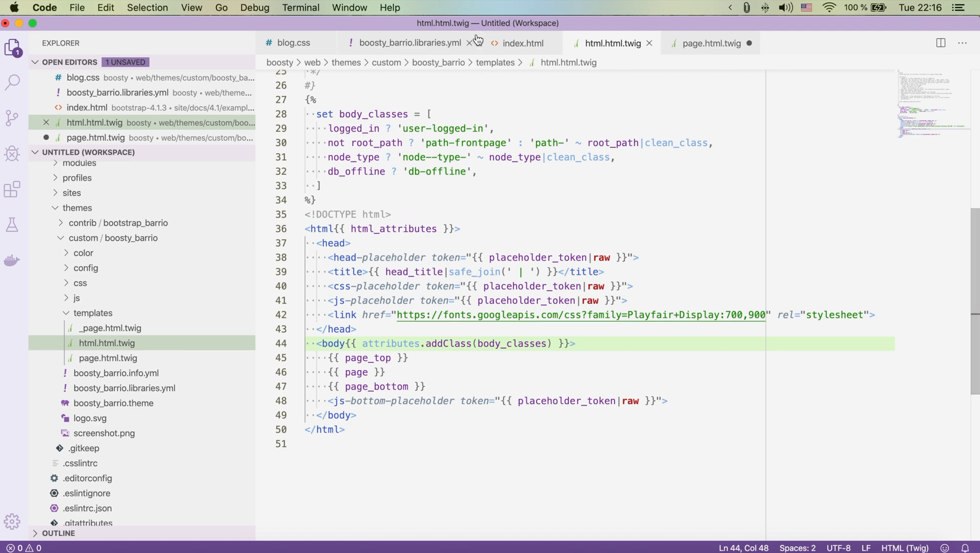
Bring the Bootstrap blog header markup into page.html.twig and start the logo's {{ path() }} link, fixing typos.
{"action": "left_click", "coordinate": [521, 43]}
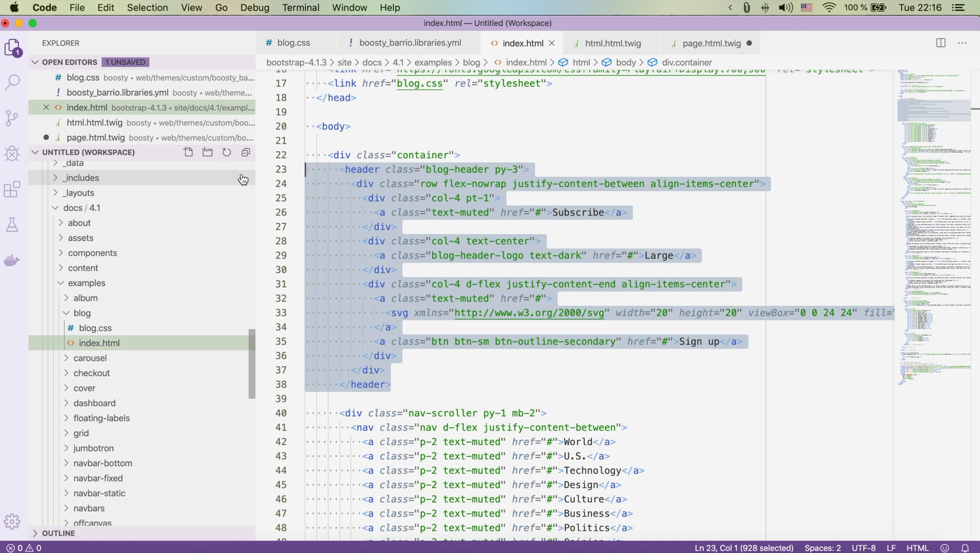
{"action": "left_click", "coordinate": [711, 43]}
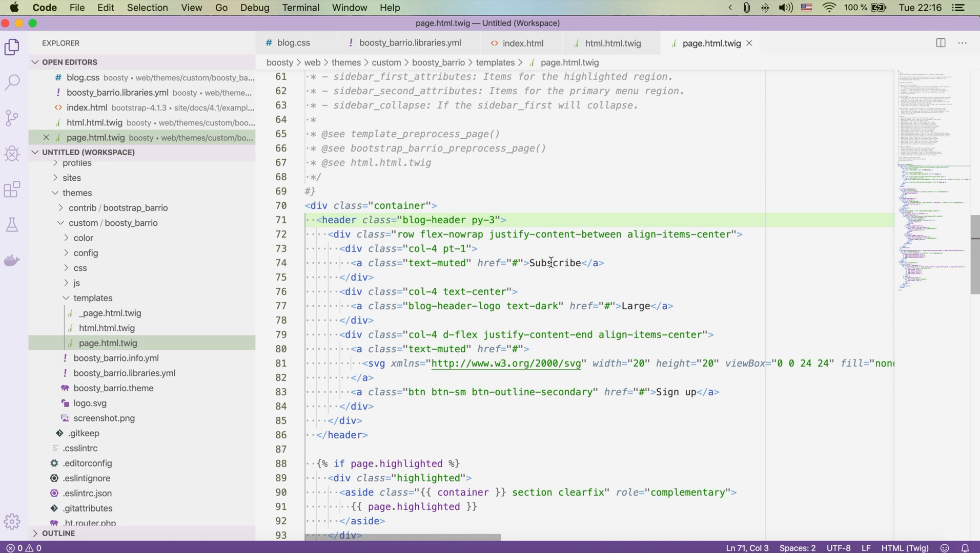
{"action": "type", "text": "{{"}
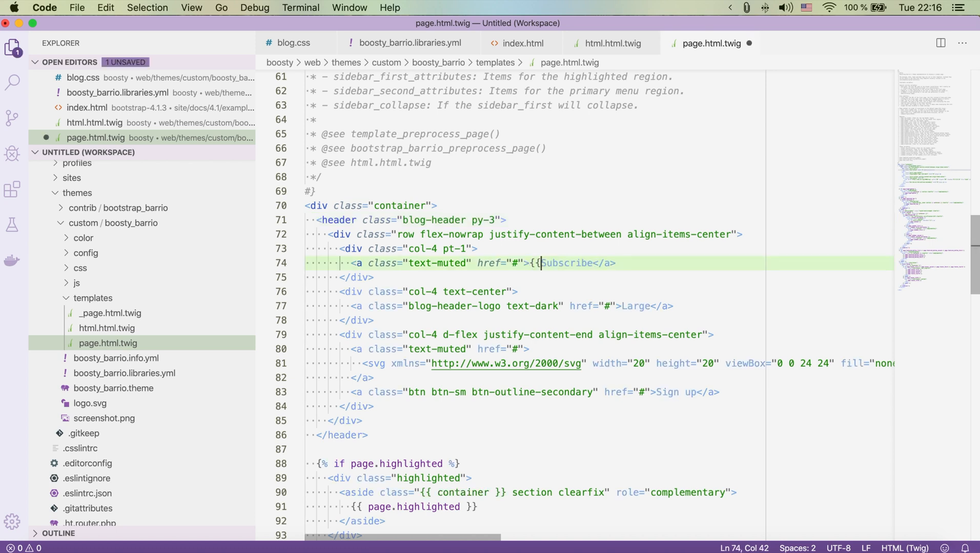
{"action": "type", "text": "\""}
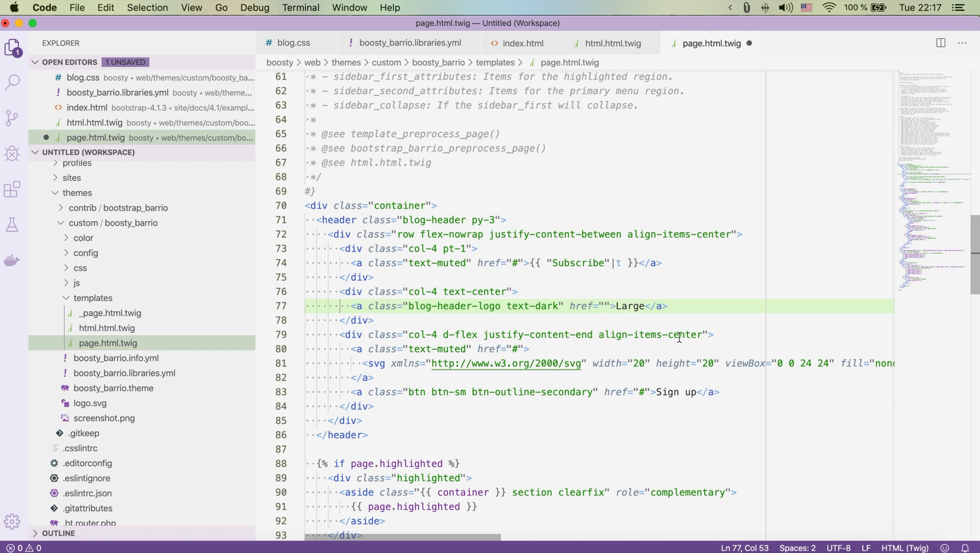
{"action": "type", "text": "{{ path("}
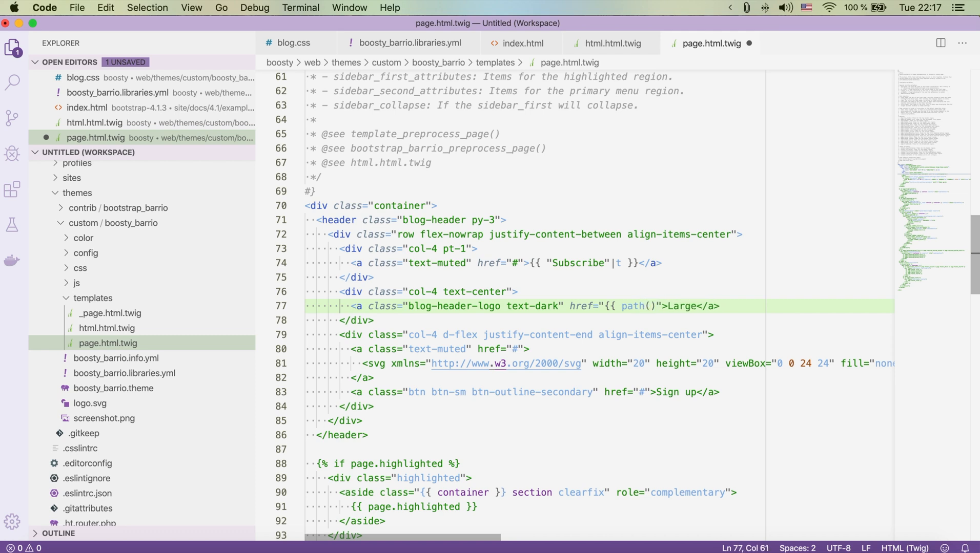
{"action": "type", "text": "P{"}
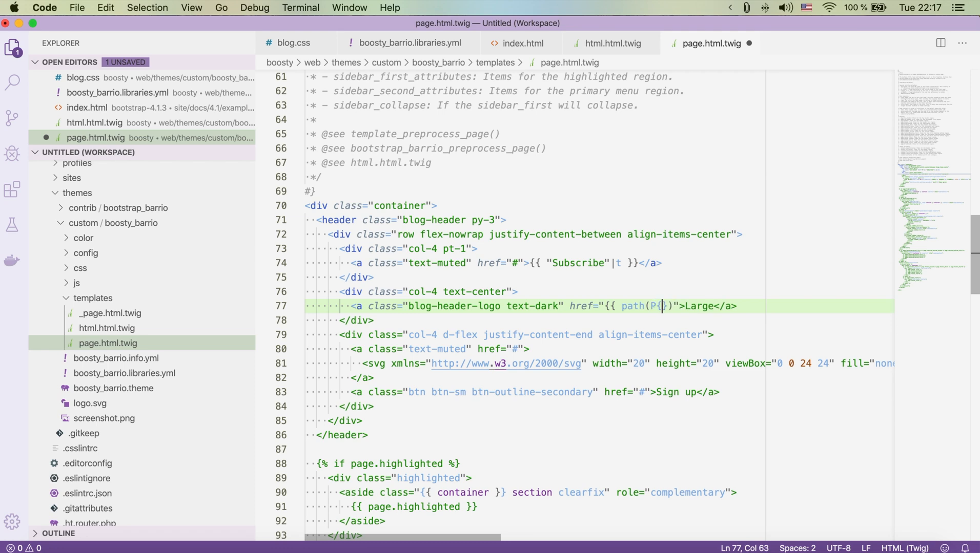
{"action": "key", "text": "Backspace"}
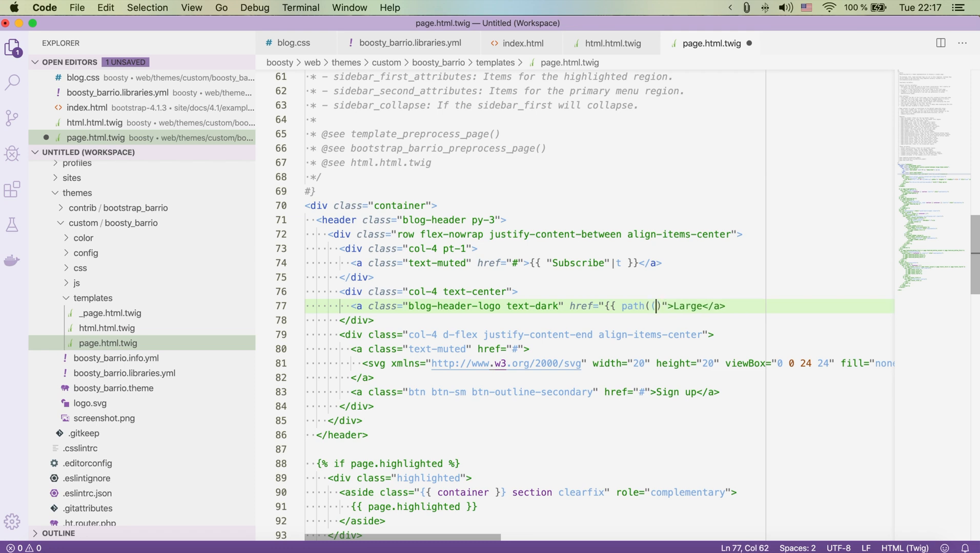
{"action": "key", "text": "Backspace"}
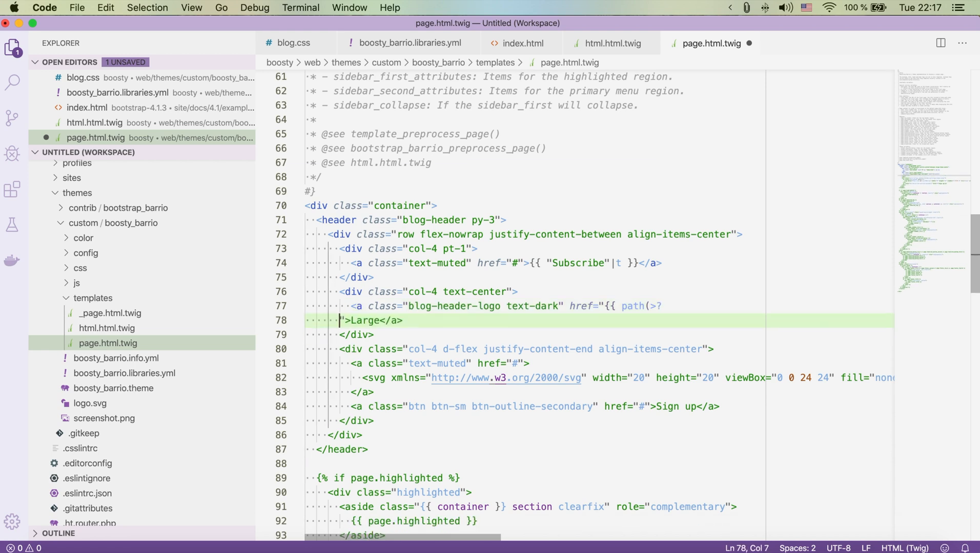
{"action": "key", "text": "Backspace"}
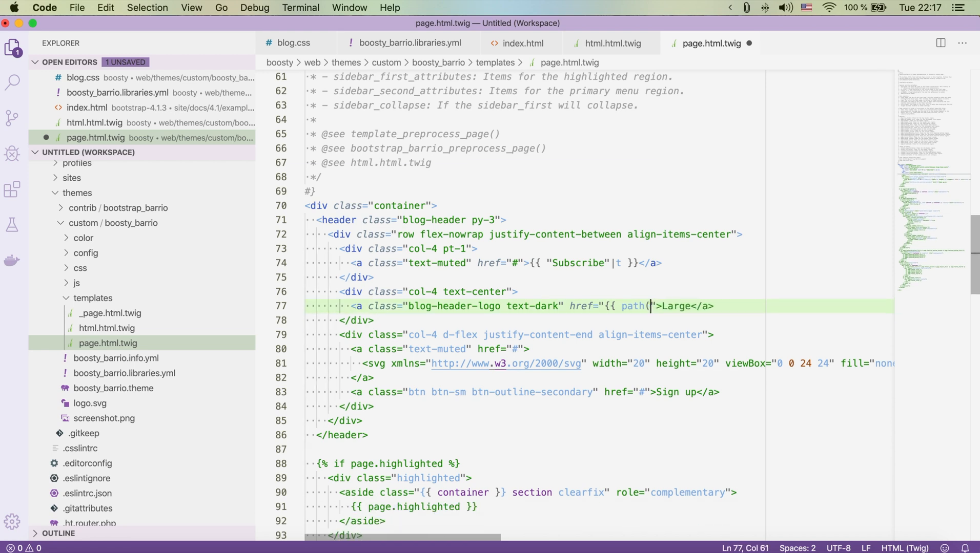
Point the logo link at the <front> route and rename its placeholder text to 'Boosty'.
{"action": "type", "text": "<>"}
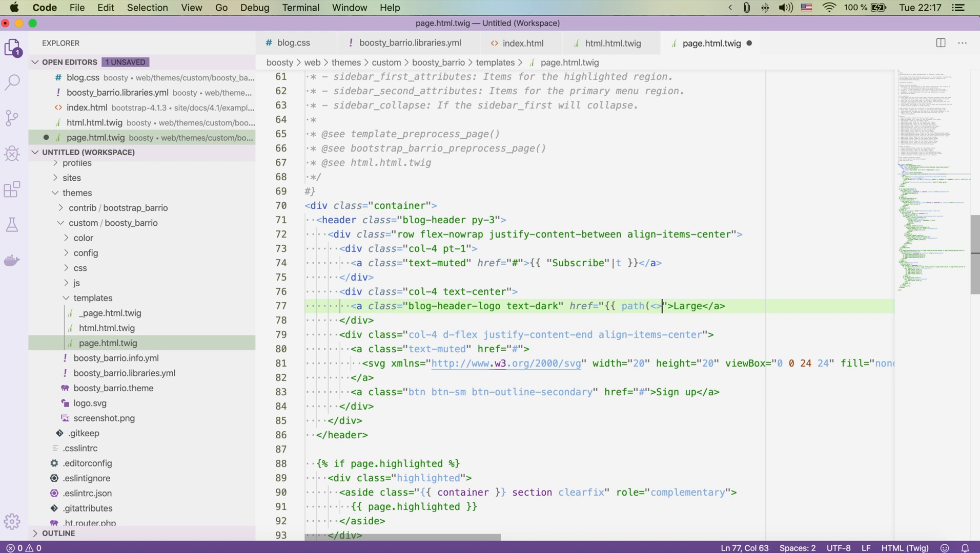
{"action": "type", "text": "_"}
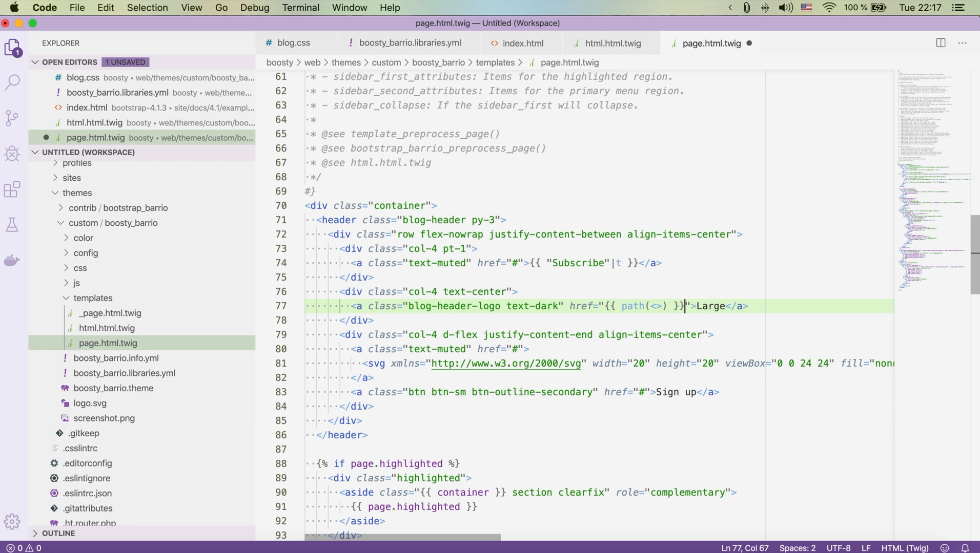
{"action": "type", "text": "front"}
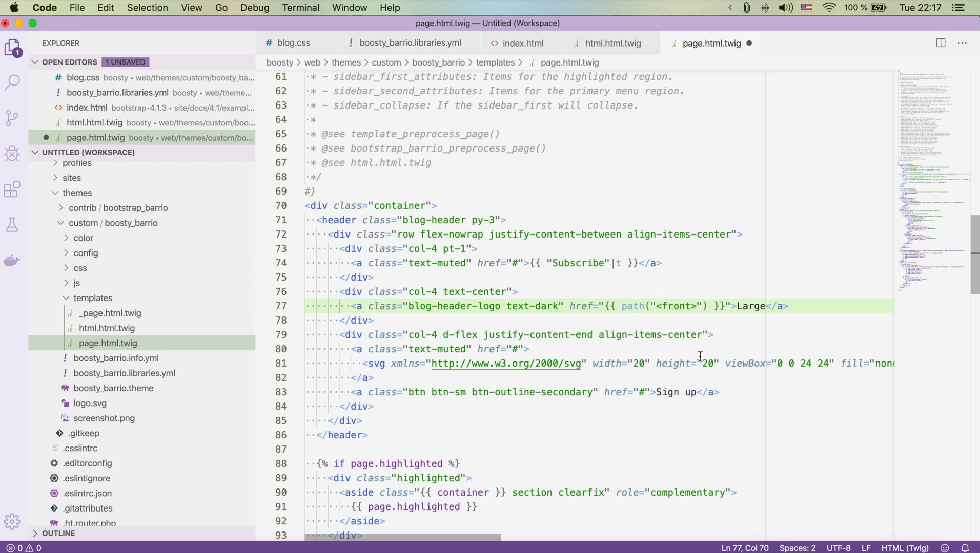
{"action": "double_click", "coordinate": [750, 307]}
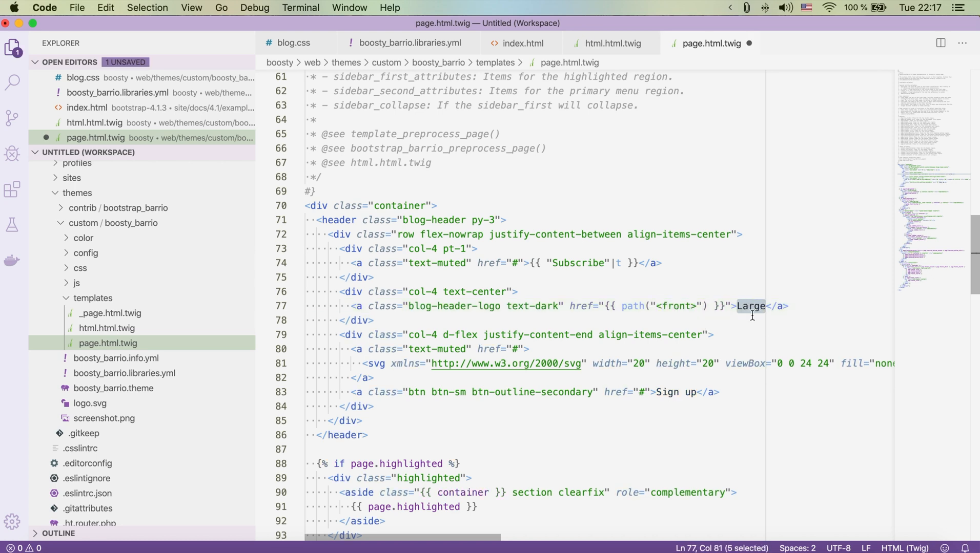
{"action": "type", "text": "Bo"}
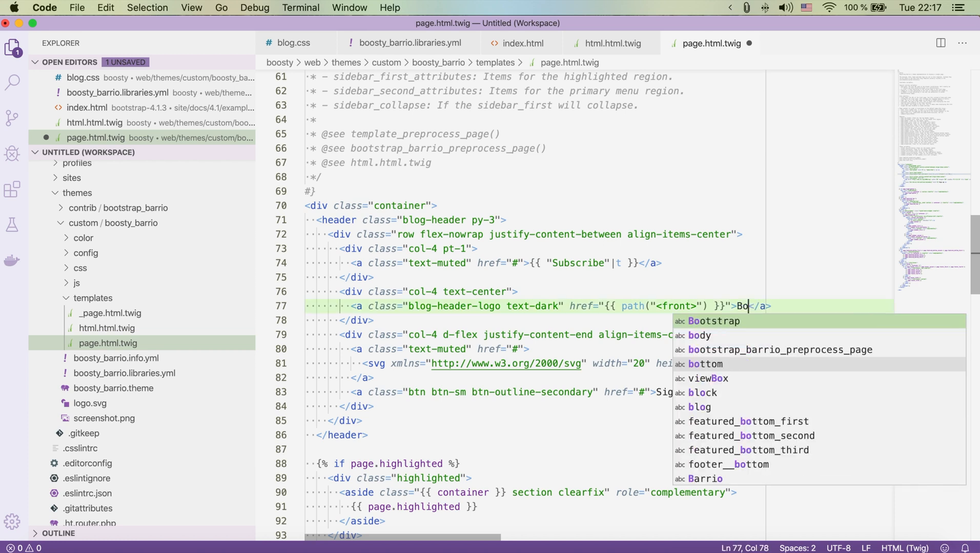
{"action": "type", "text": "osty"}
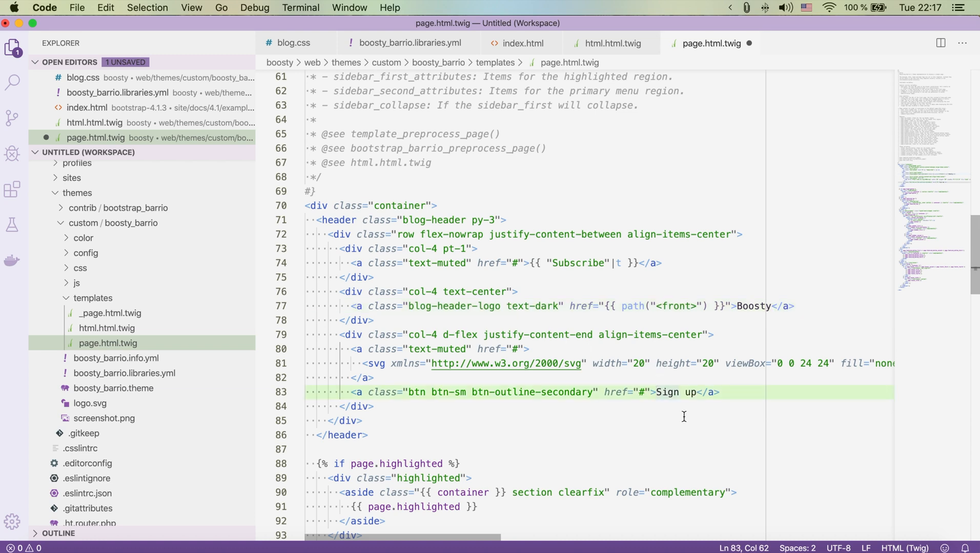
Wrap the Sign up label as {{ 'Sign up'|t }} and clear the button's placeholder href.
{"action": "left_click", "coordinate": [656, 392]}
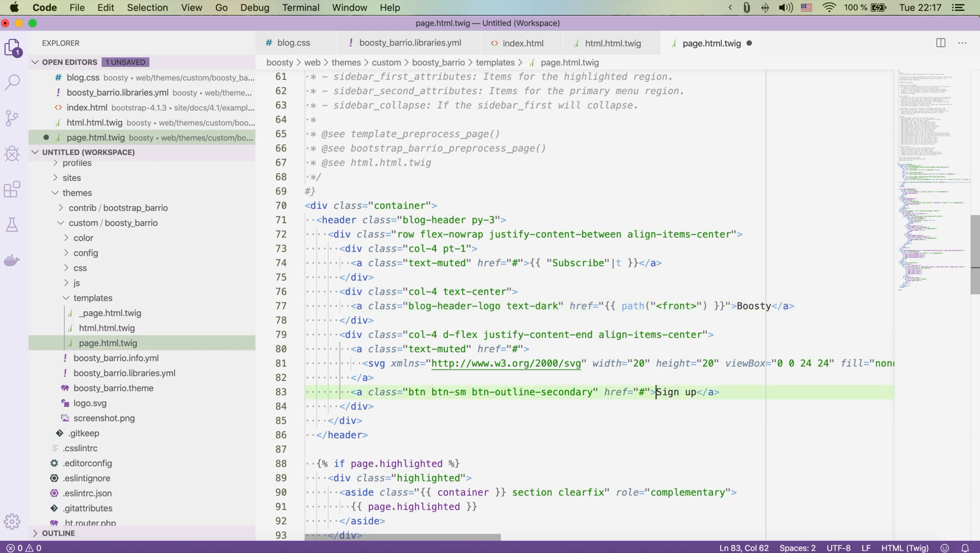
{"action": "type", "text": "{{ \""}
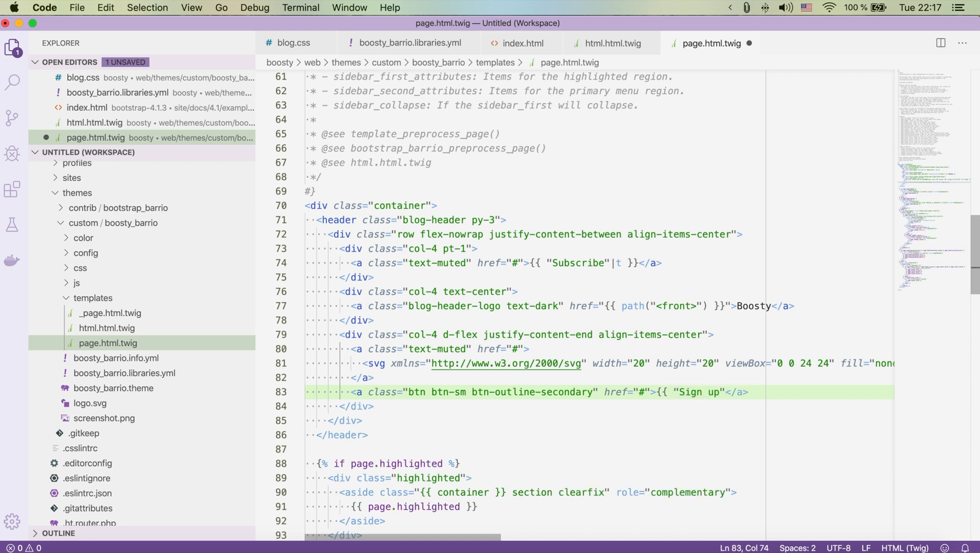
{"action": "type", "text": "t"}
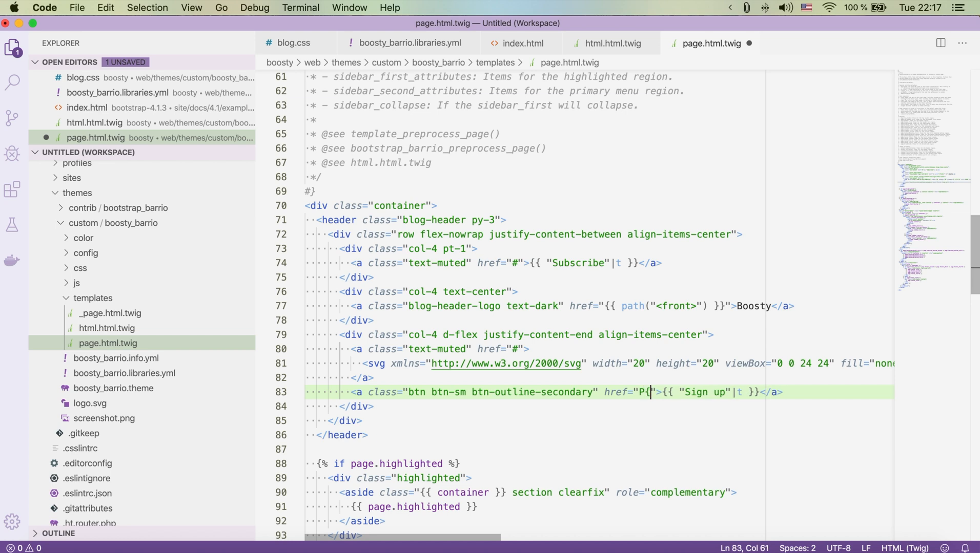
{"action": "key", "text": "Backspace"}
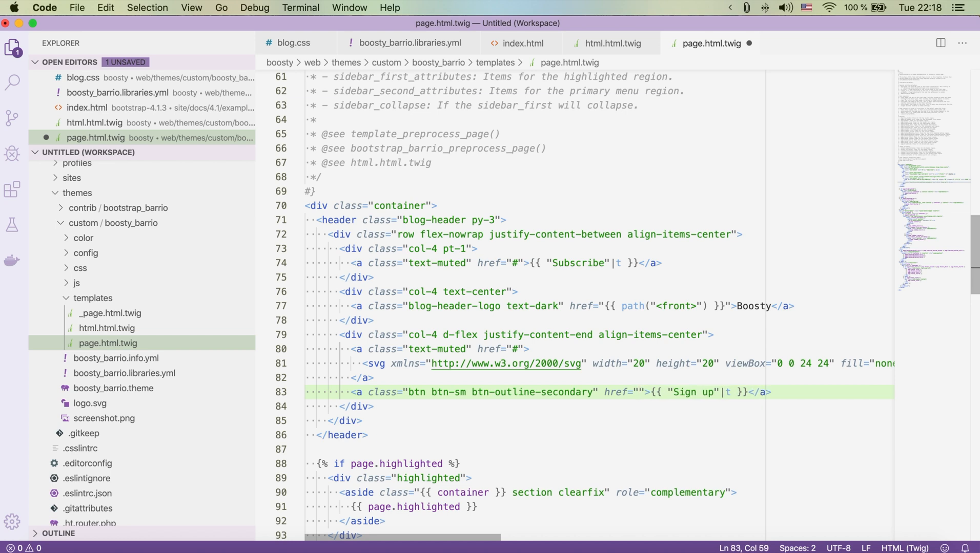
Set the Sign up href to {{ path('user.login') }} and save the template.
{"action": "left_click", "coordinate": [637, 392]}
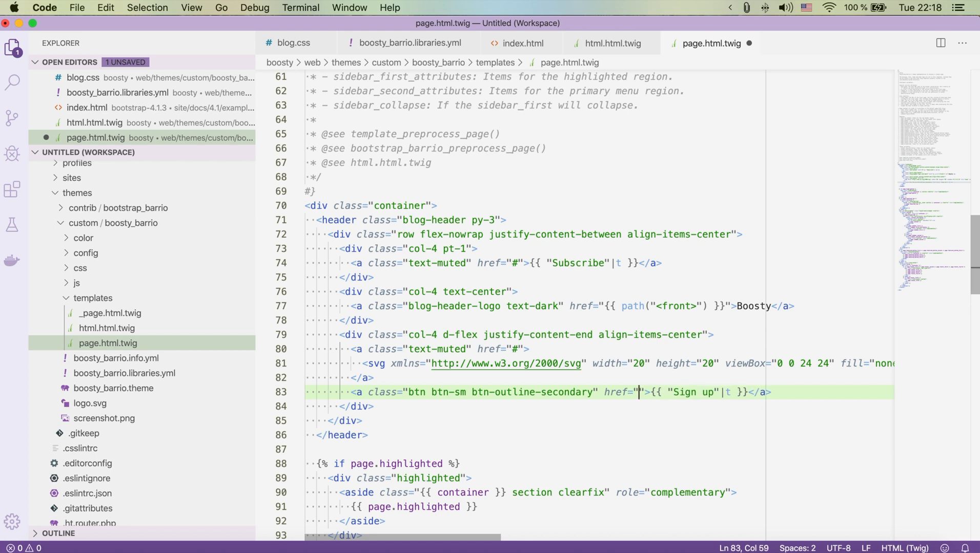
{"action": "type", "text": "{{ }}"}
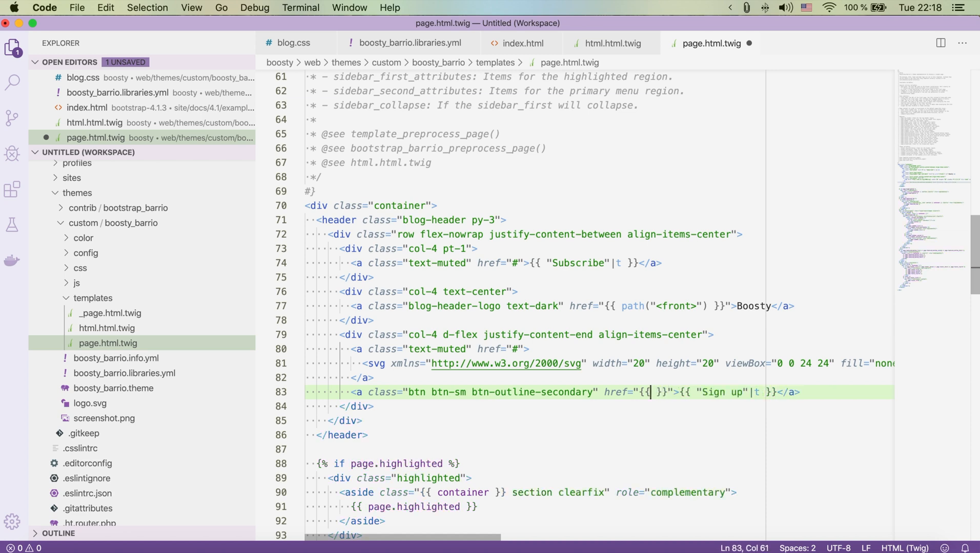
{"action": "type", "text": "path("}
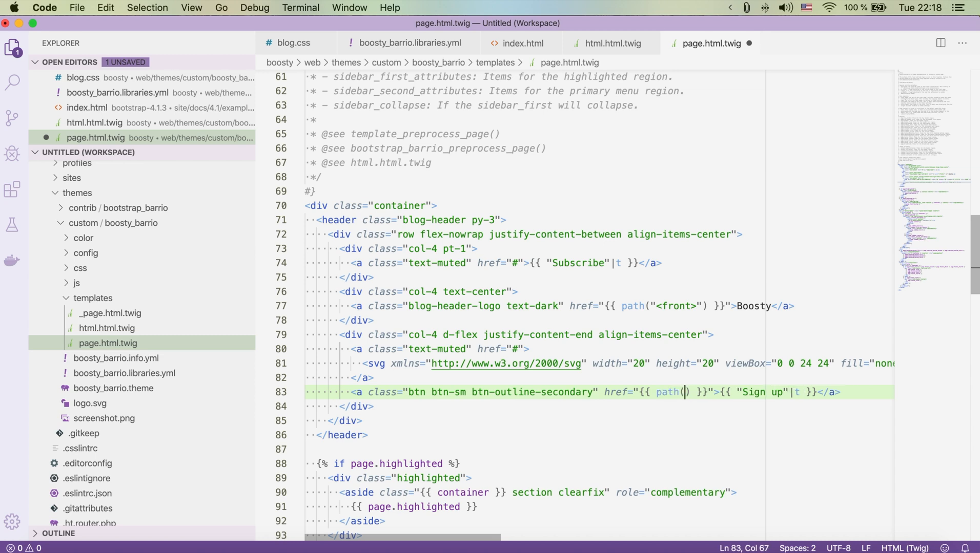
{"action": "type", "text": "'"}
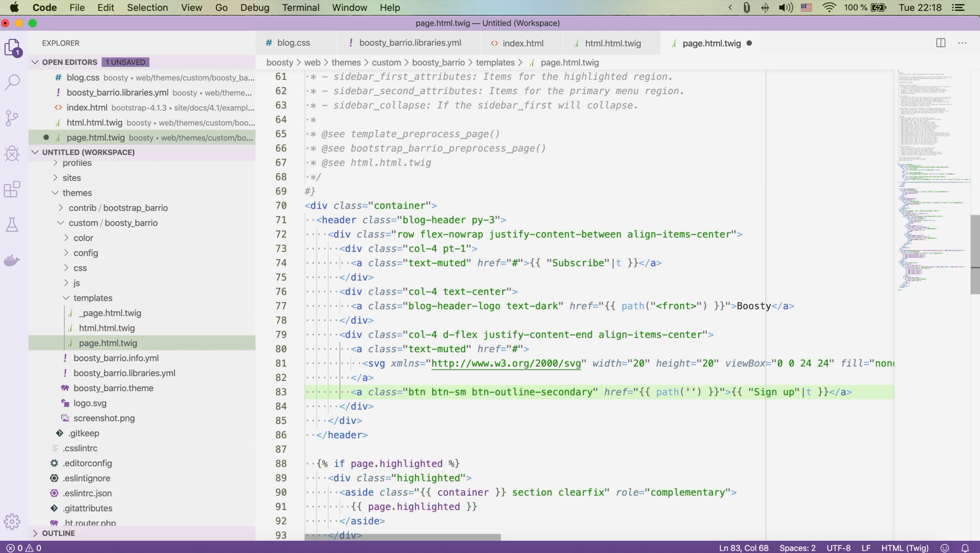
{"action": "type", "text": "user.login"}
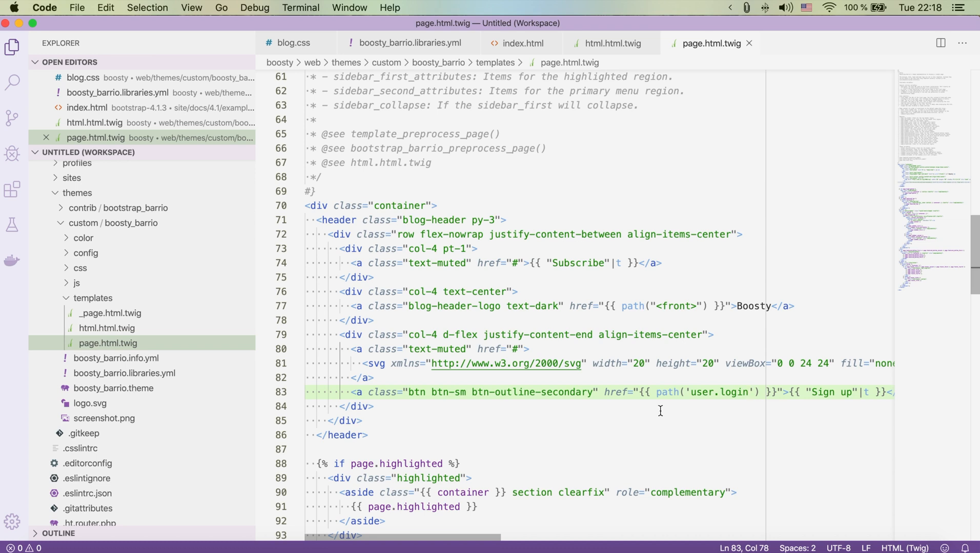
{"action": "mouse_move", "coordinate": [700, 381]}
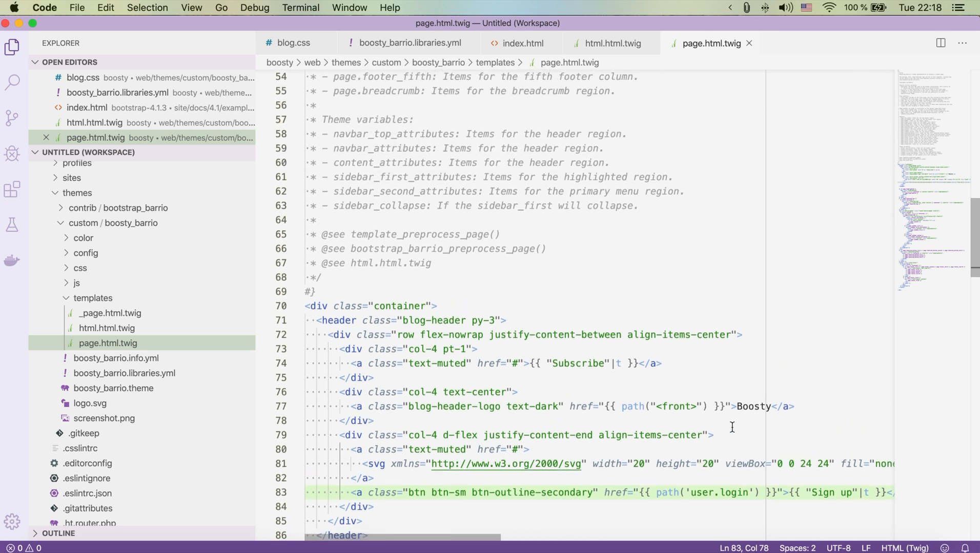
{"action": "scroll", "scroll_direction": "down", "scroll_amount": 3}
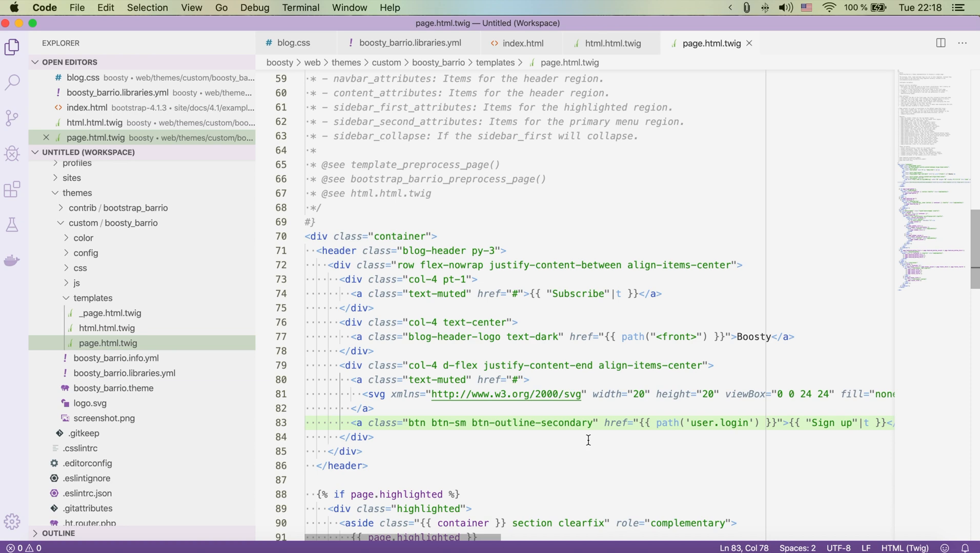
{"action": "mouse_move", "coordinate": [563, 435]}
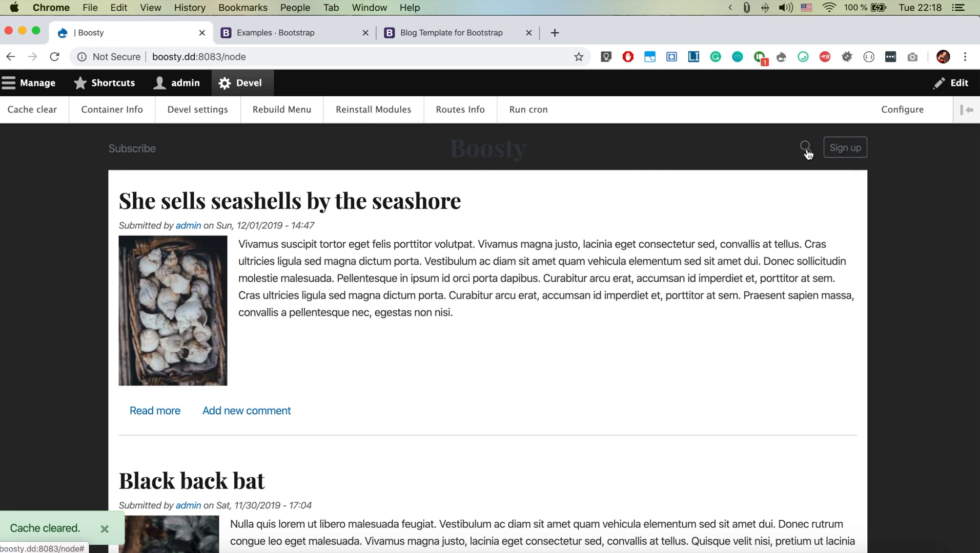
Inspect the front page, select the wrapper div and uncheck the body's dark background rule.
{"action": "left_click", "coordinate": [804, 147]}
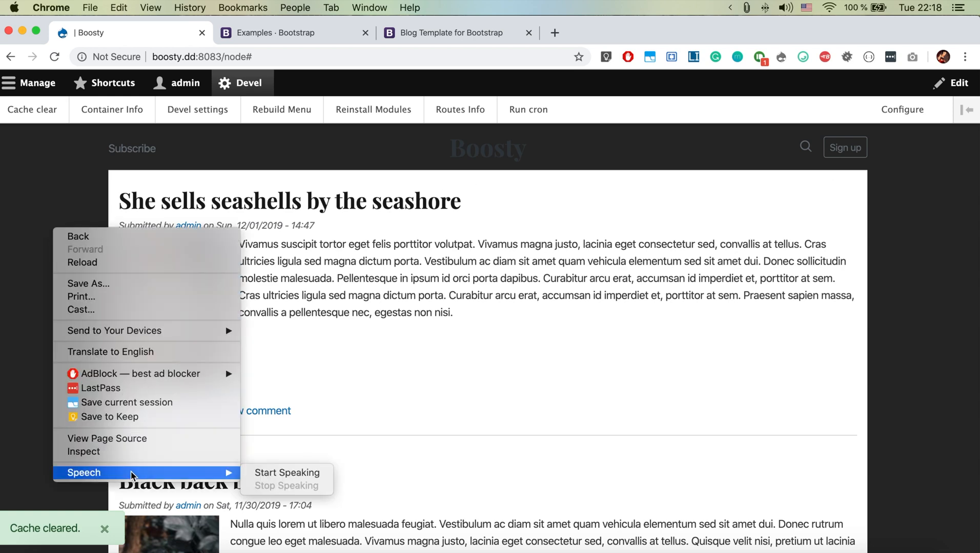
{"action": "left_click", "coordinate": [95, 452]}
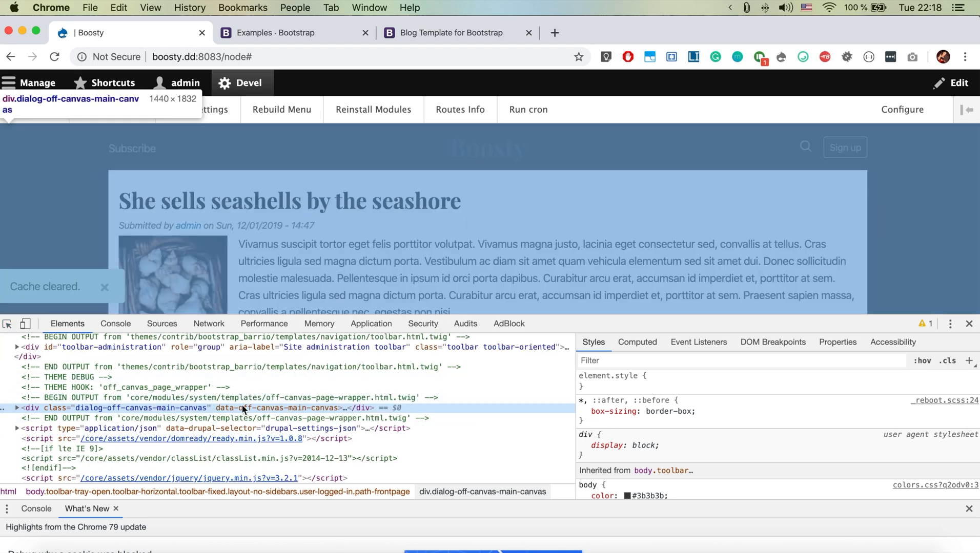
{"action": "left_click", "coordinate": [583, 411]}
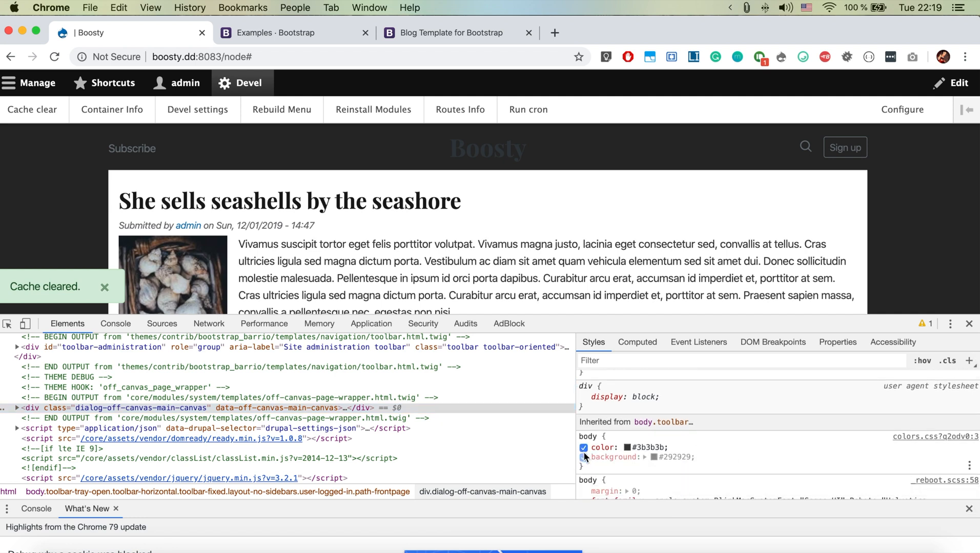
{"action": "left_click", "coordinate": [583, 447]}
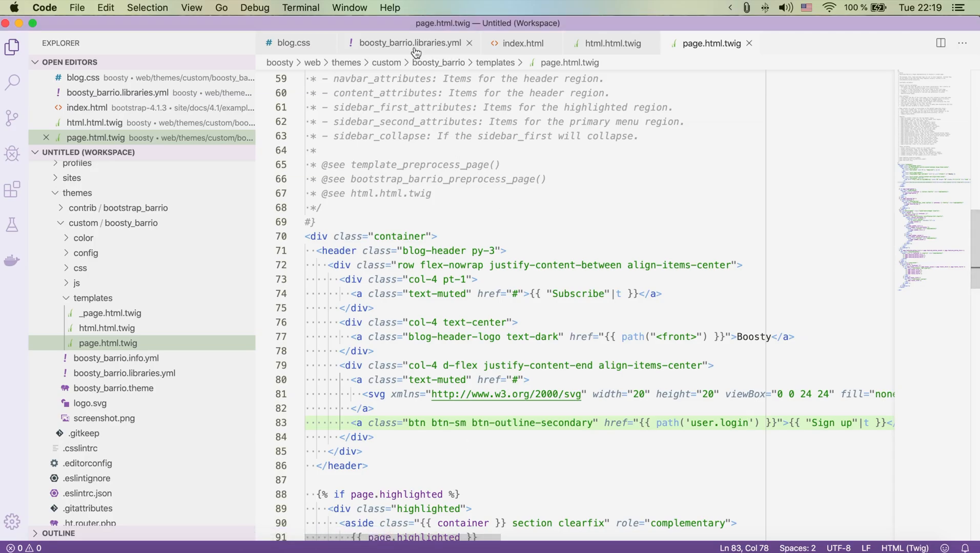
Close DevTools, then click Subscribe and the Boosty logo back to the front page on the light background.
{"action": "left_click", "coordinate": [409, 43]}
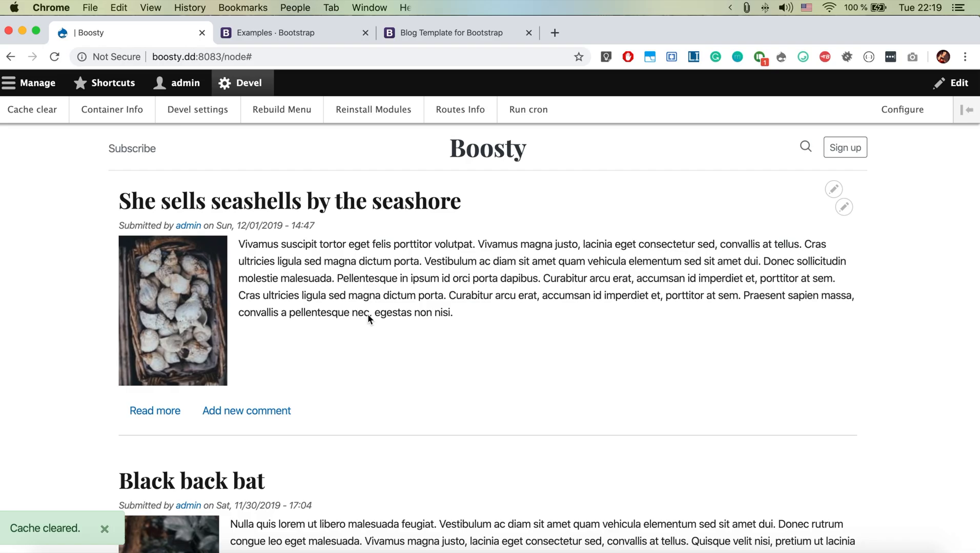
{"action": "left_click", "coordinate": [31, 110]}
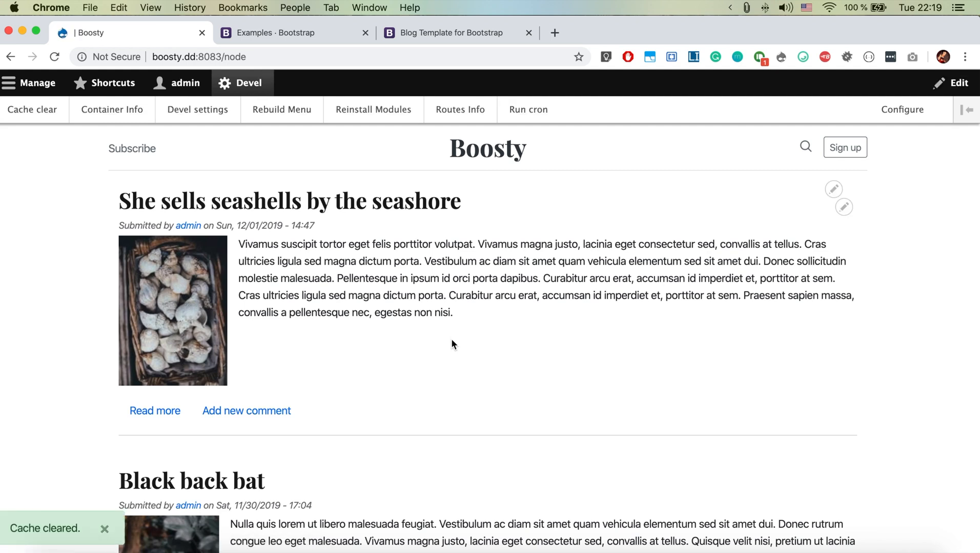
{"action": "mouse_move", "coordinate": [132, 149]}
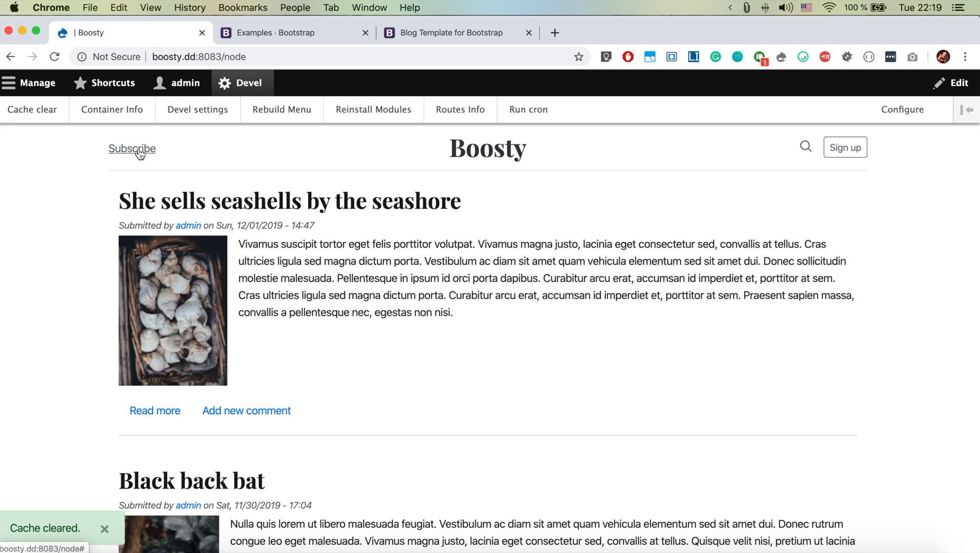
{"action": "left_click", "coordinate": [487, 148]}
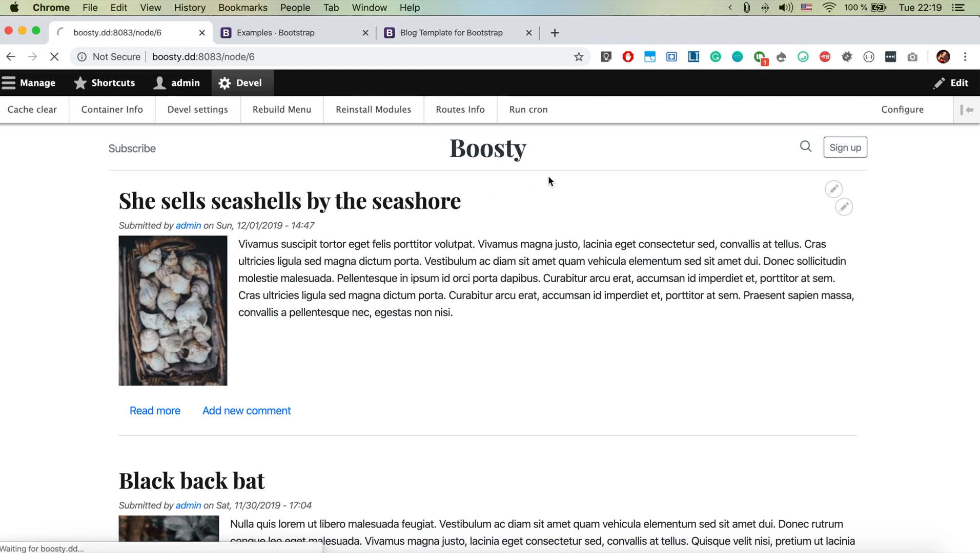
{"action": "left_click", "coordinate": [488, 149]}
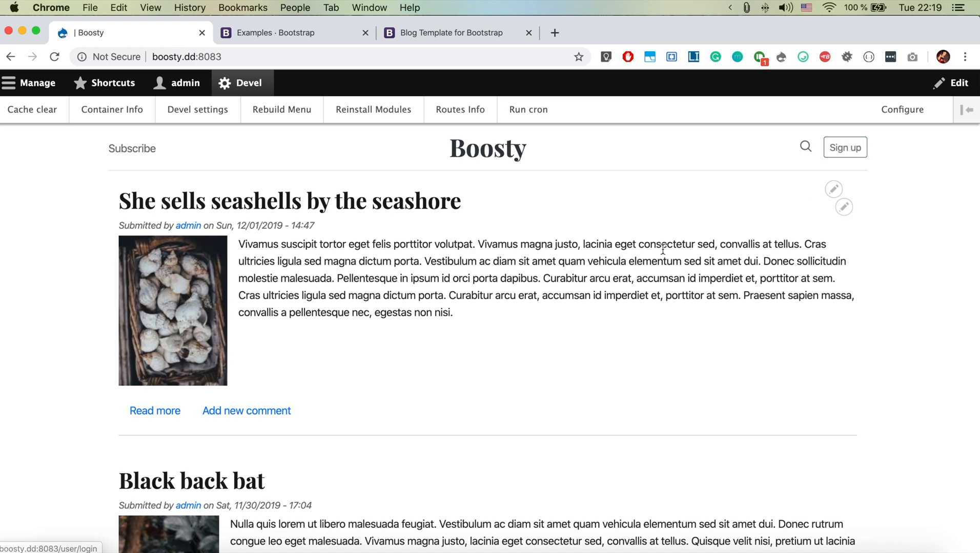
{"action": "scroll", "scroll_direction": "down", "scroll_amount": 3}
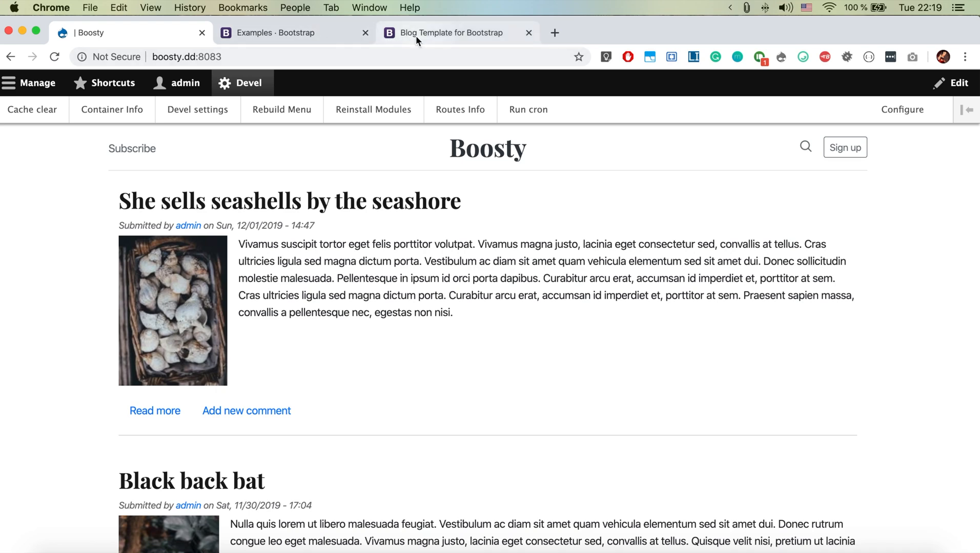
{"action": "left_click", "coordinate": [449, 33]}
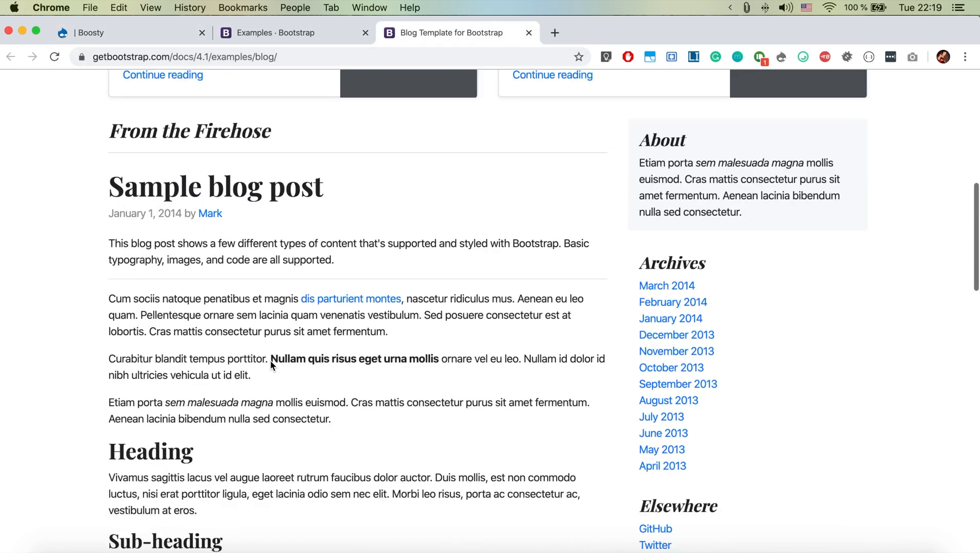
{"action": "scroll", "scroll_direction": "down", "scroll_amount": 3}
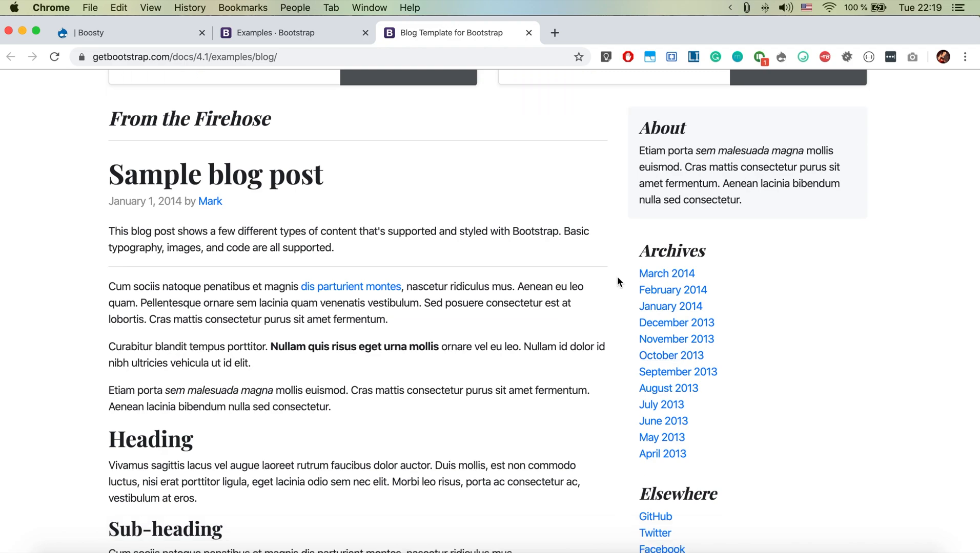
{"action": "scroll", "scroll_direction": "down", "scroll_amount": 3}
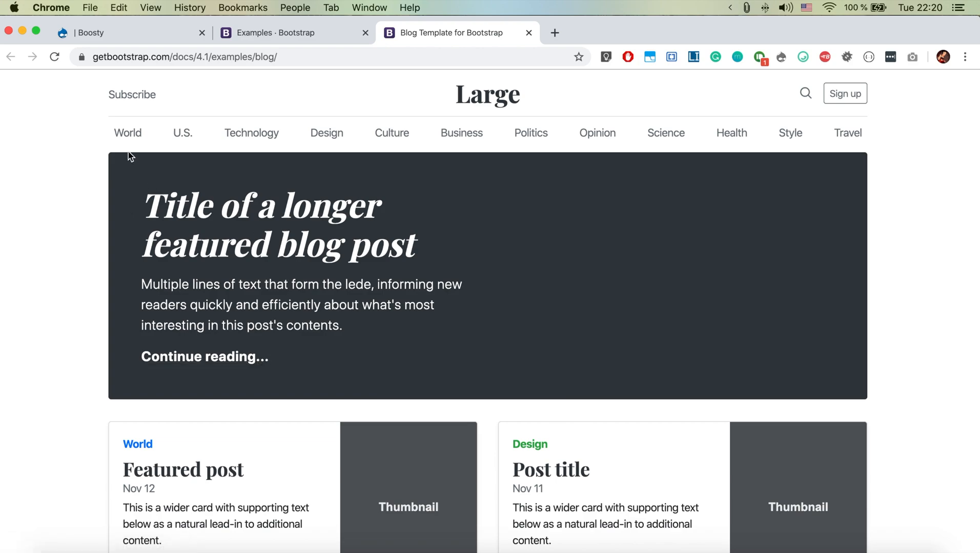
{"action": "mouse_move", "coordinate": [796, 149]}
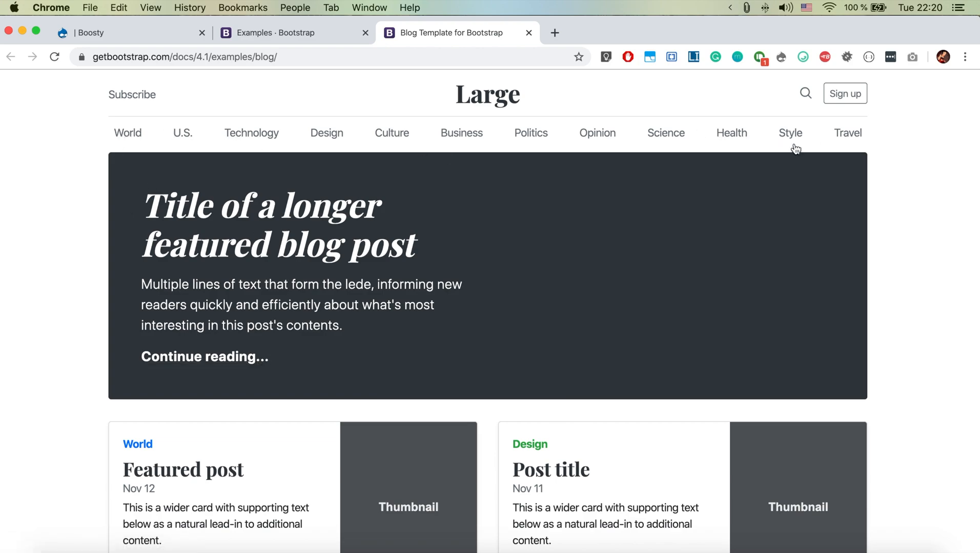
{"action": "scroll", "scroll_direction": "down", "scroll_amount": 3}
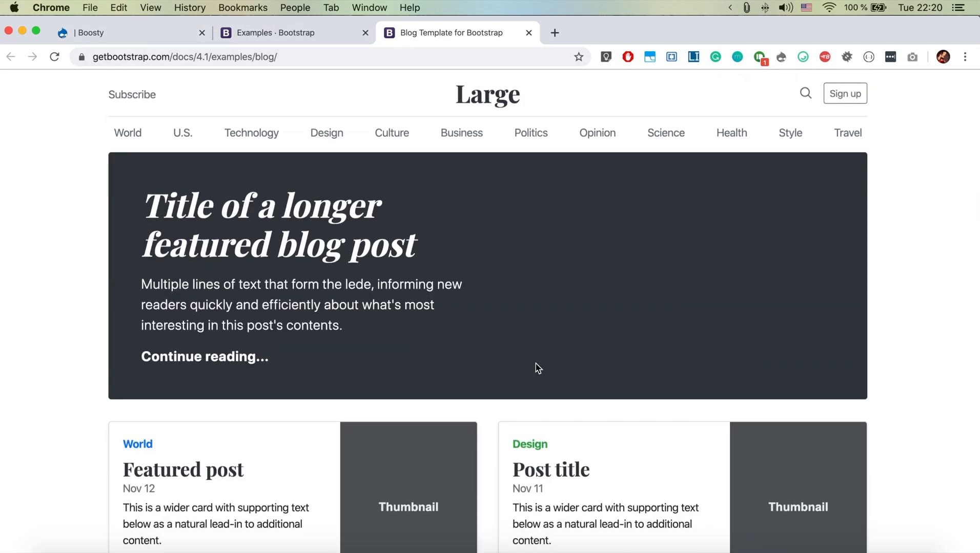
{"action": "scroll", "scroll_direction": "down", "scroll_amount": 3}
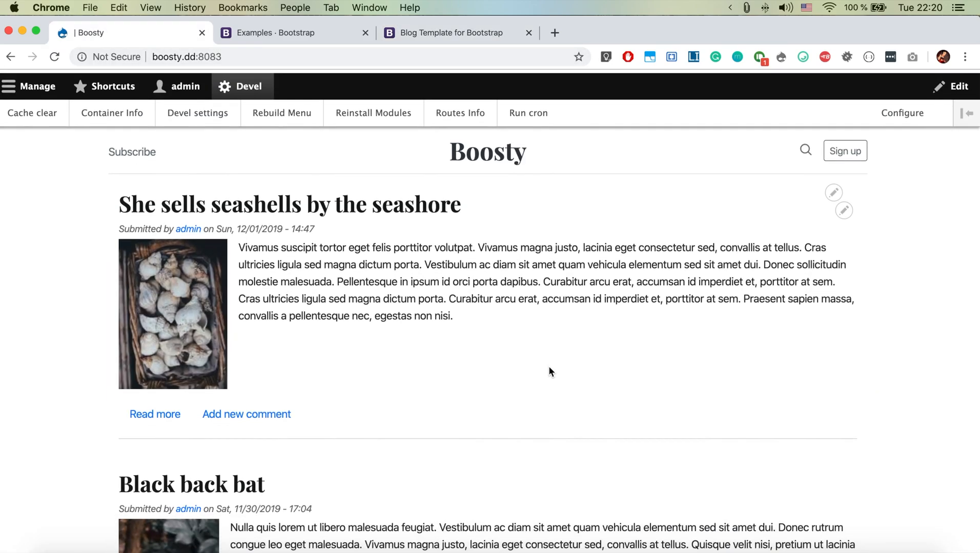
{"action": "scroll", "scroll_direction": "down", "scroll_amount": 3}
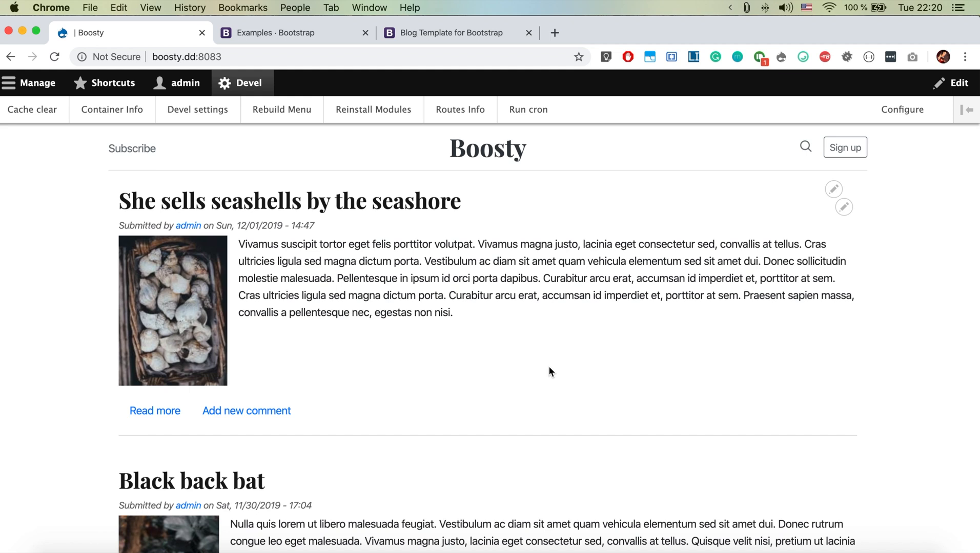